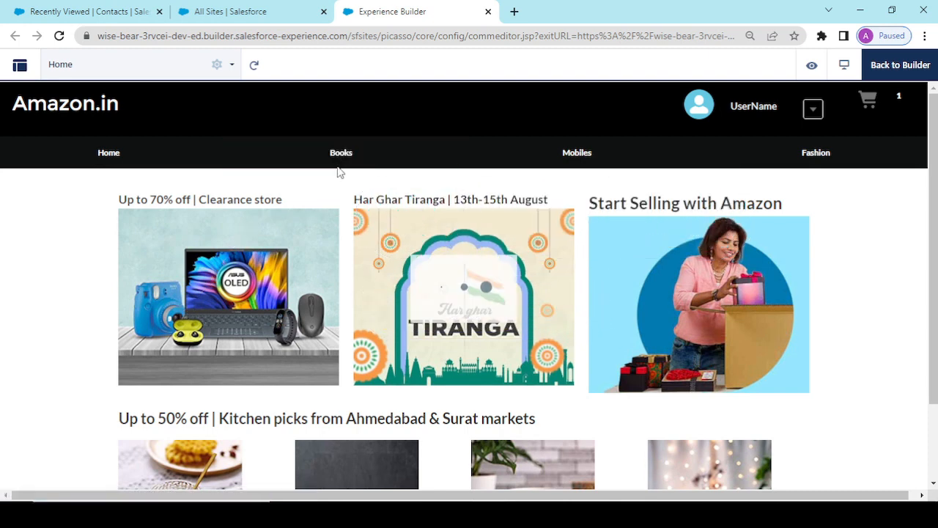
- Browse the Books page's book cards showing title, category, language and number
left_click(340, 153)
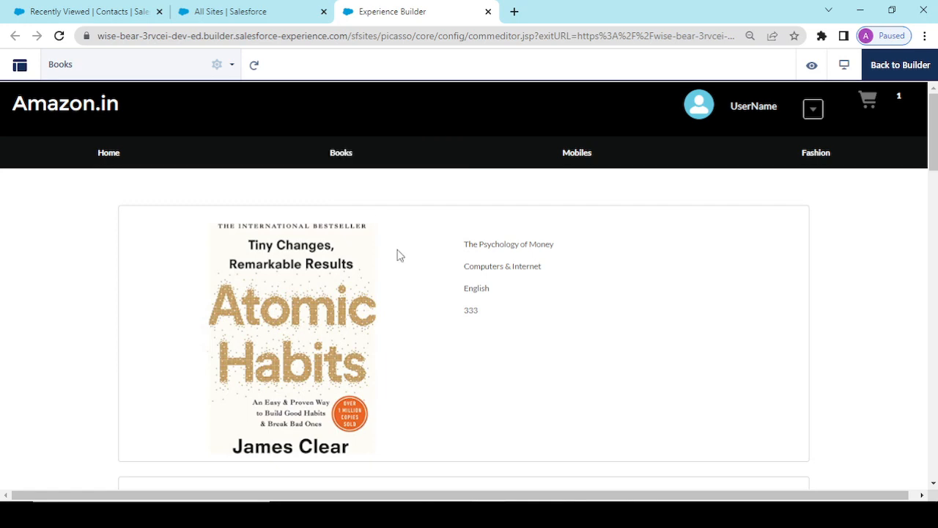
scroll("down", 3)
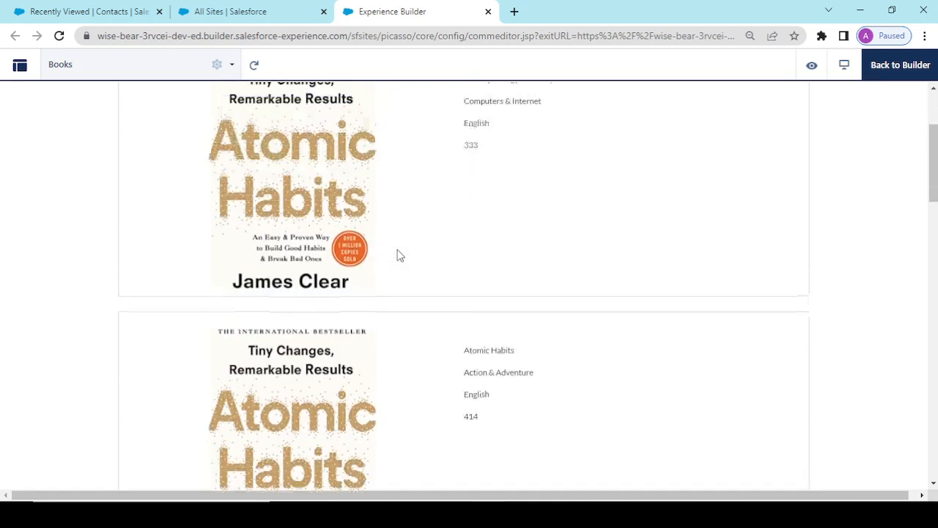
scroll("down", 3)
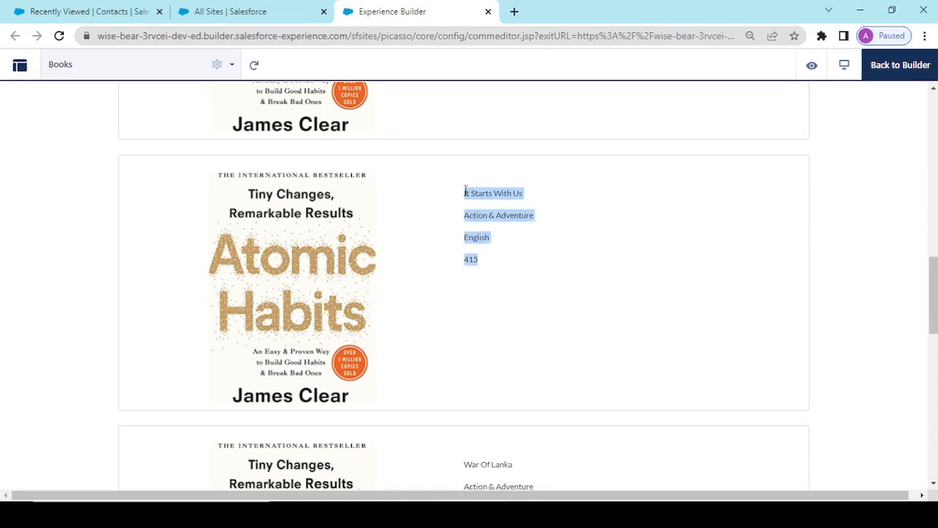
left_click(271, 293)
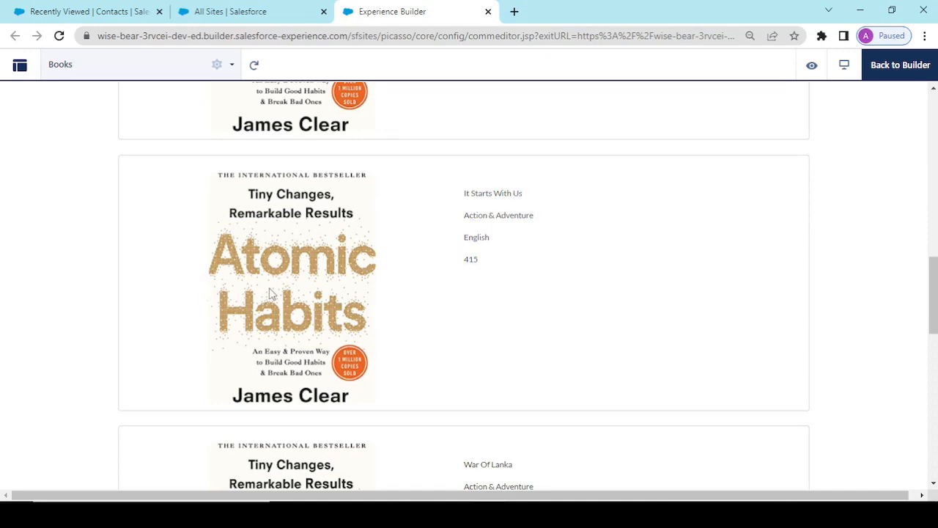
scroll("down", 3)
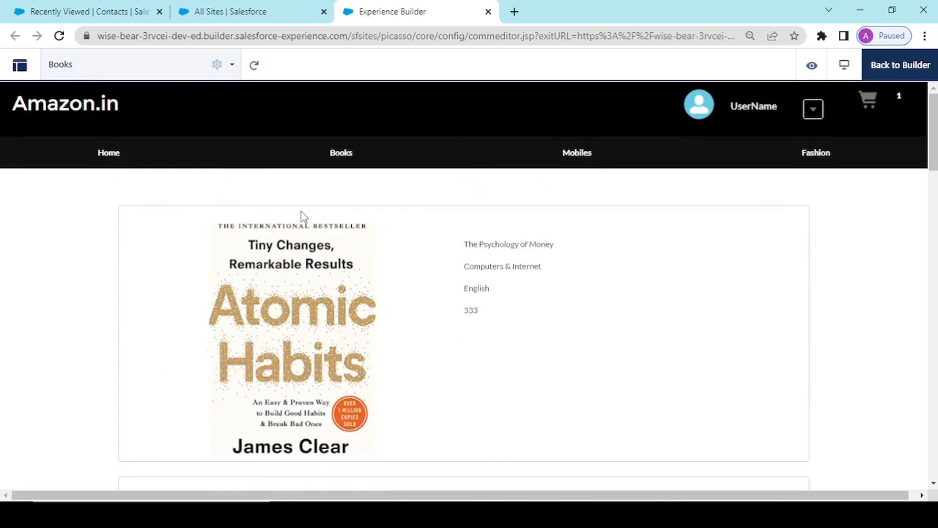
mouse_move(169, 245)
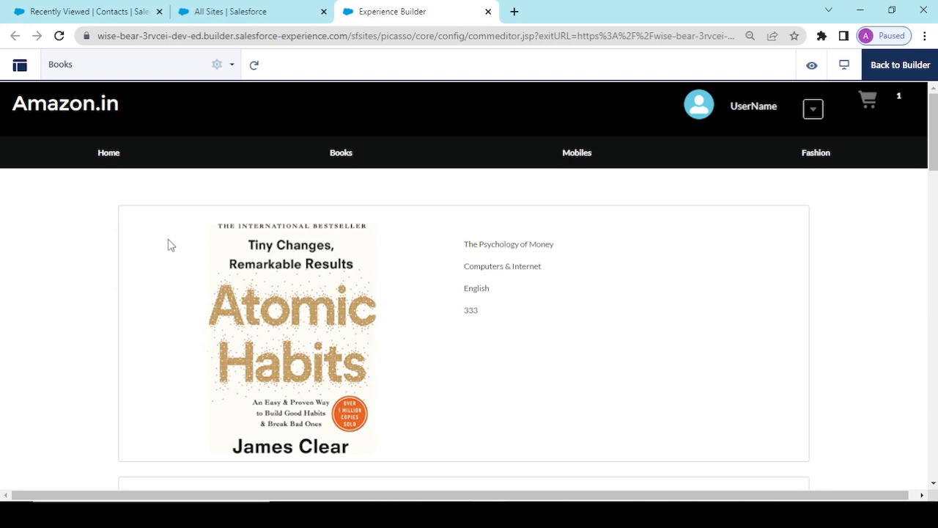
scroll("down", 3)
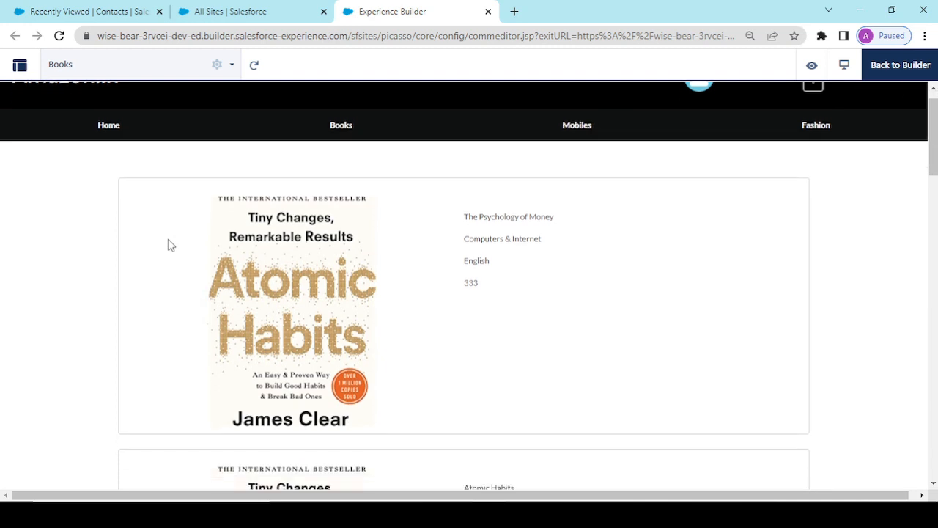
mouse_move(175, 198)
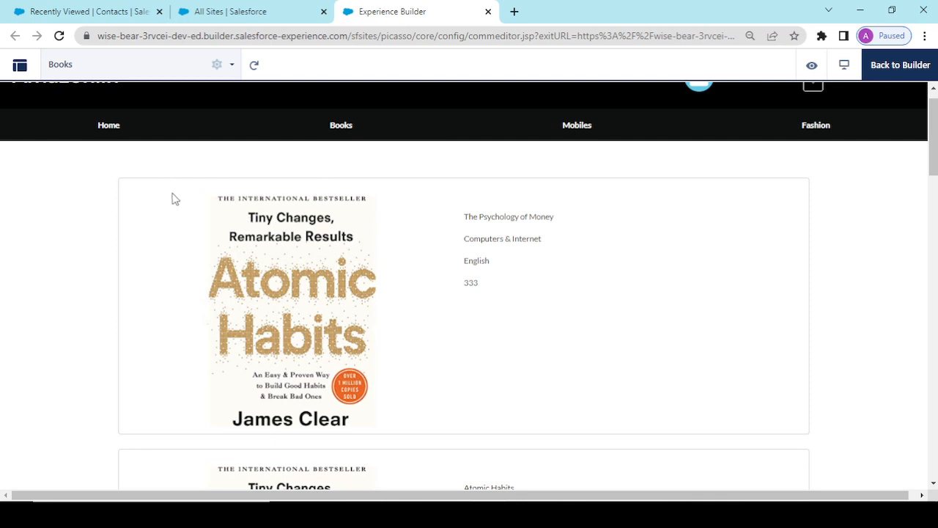
mouse_move(66, 186)
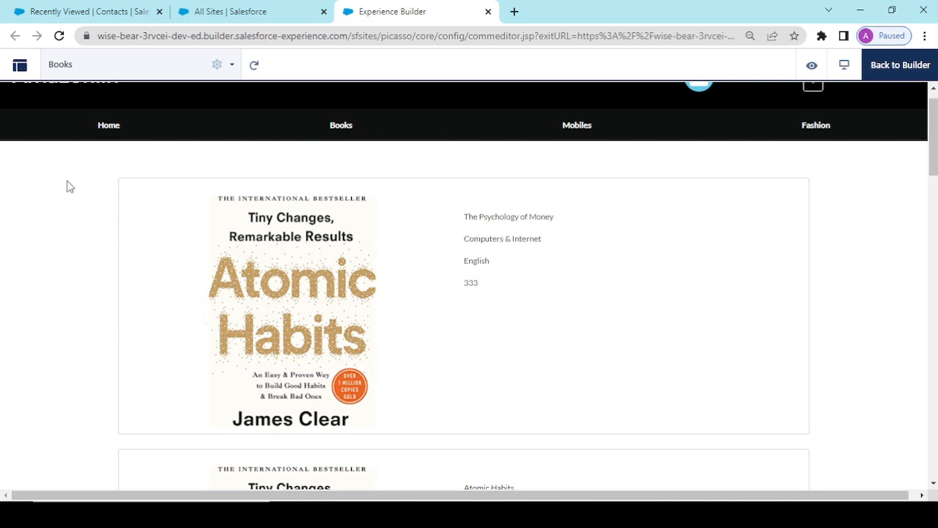
mouse_move(174, 196)
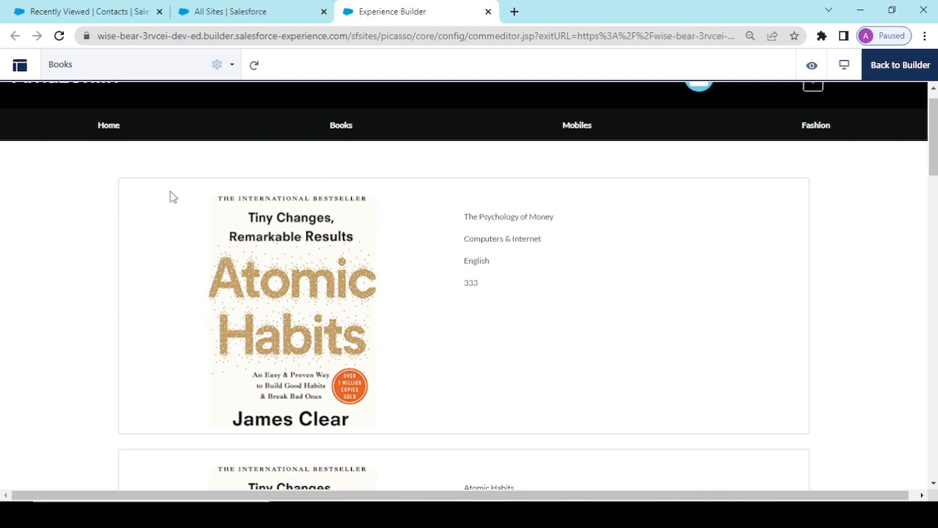
mouse_move(96, 240)
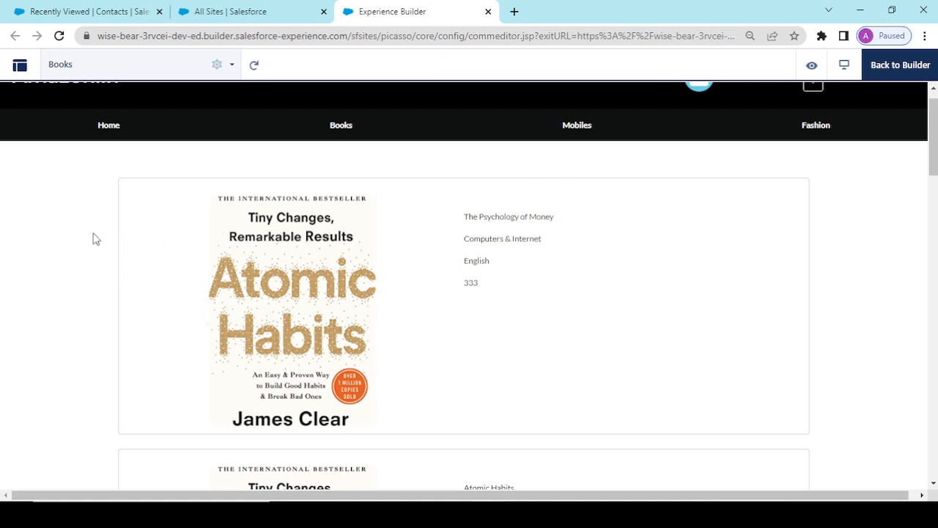
mouse_move(53, 339)
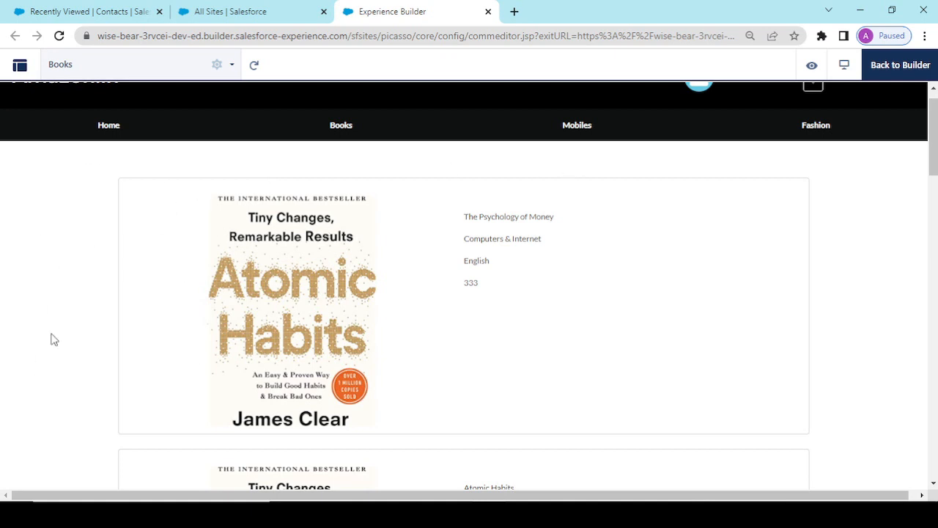
mouse_move(141, 264)
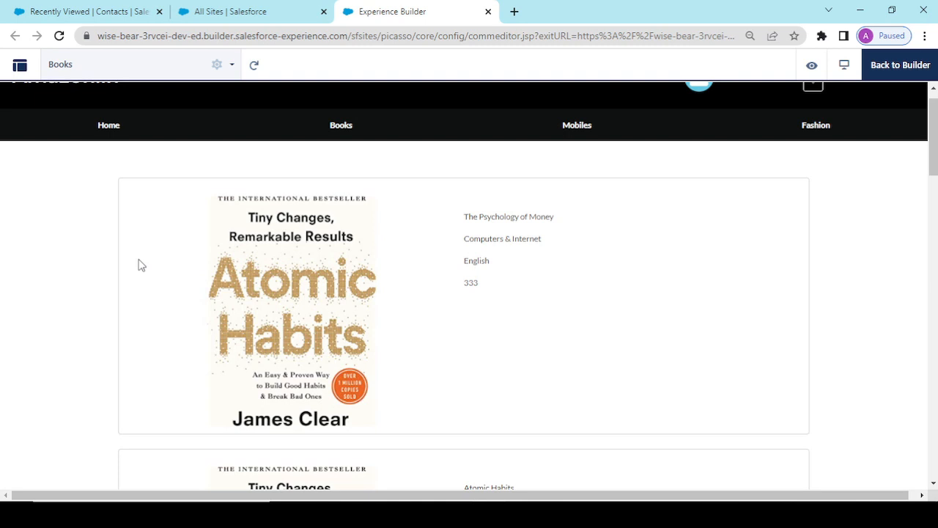
mouse_move(107, 289)
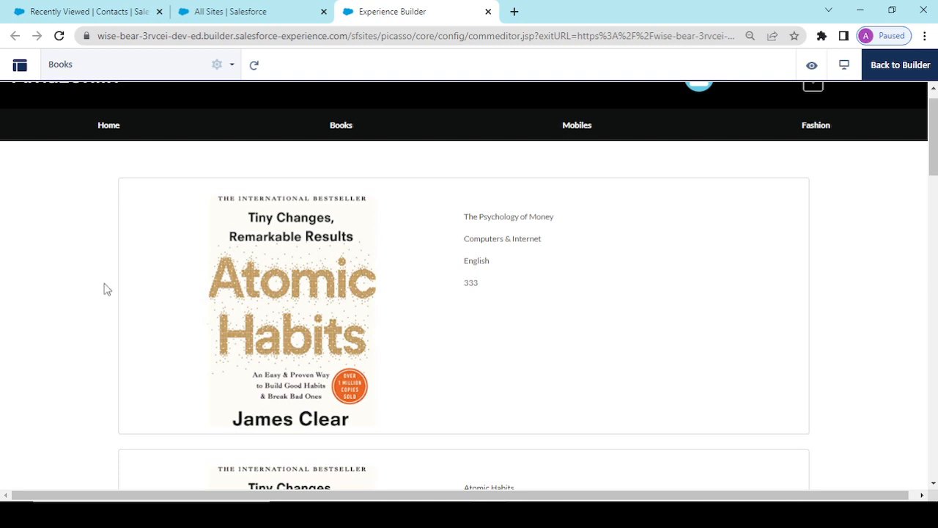
mouse_move(163, 155)
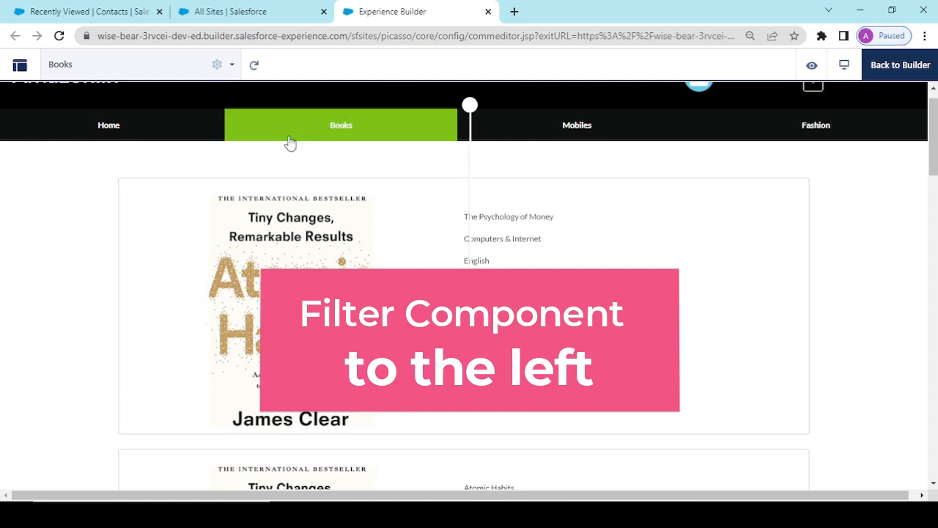
scroll("down", 3)
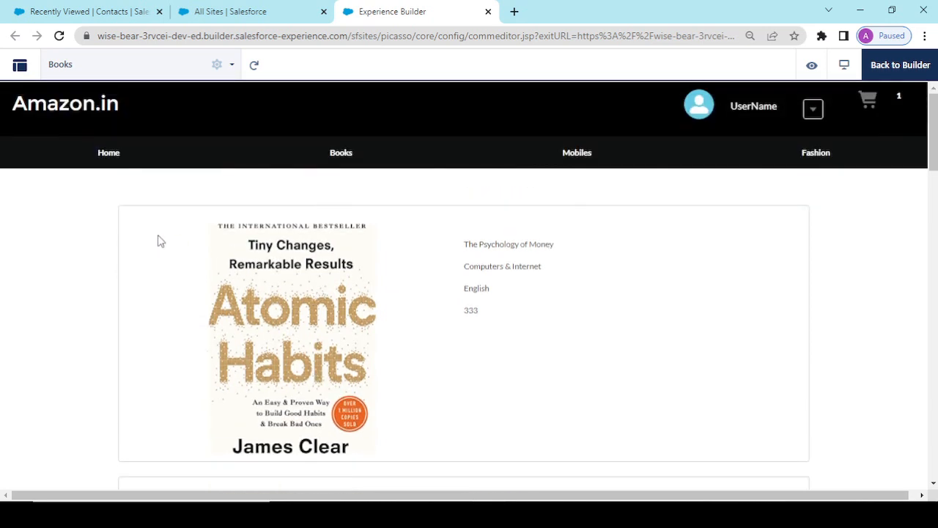
mouse_move(225, 347)
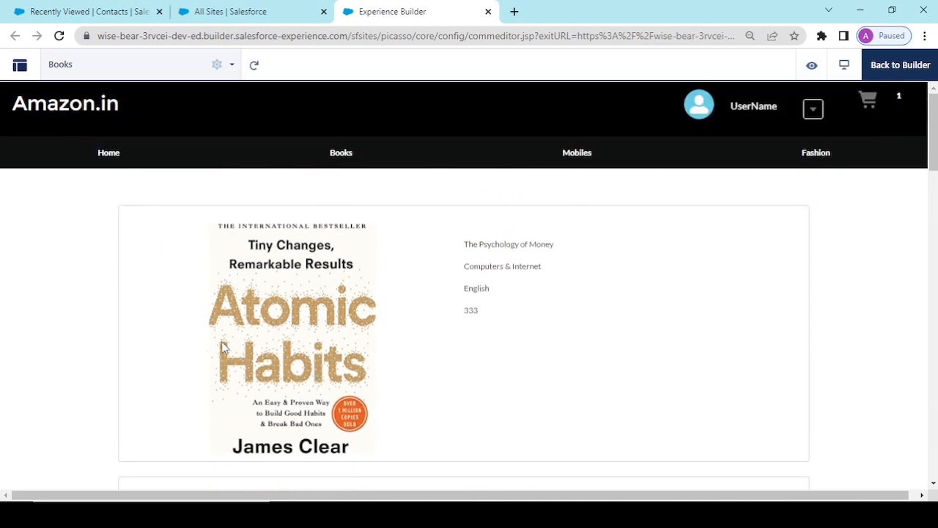
mouse_move(412, 211)
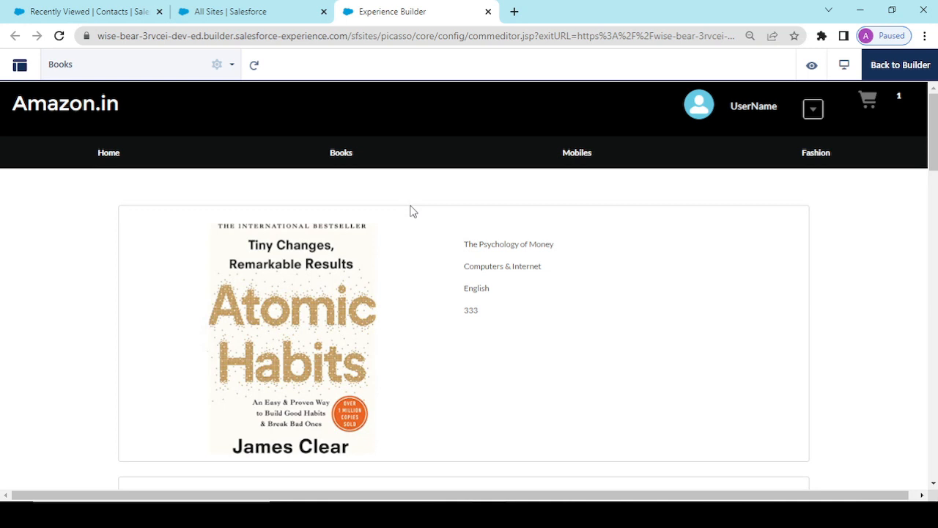
scroll("down", 3)
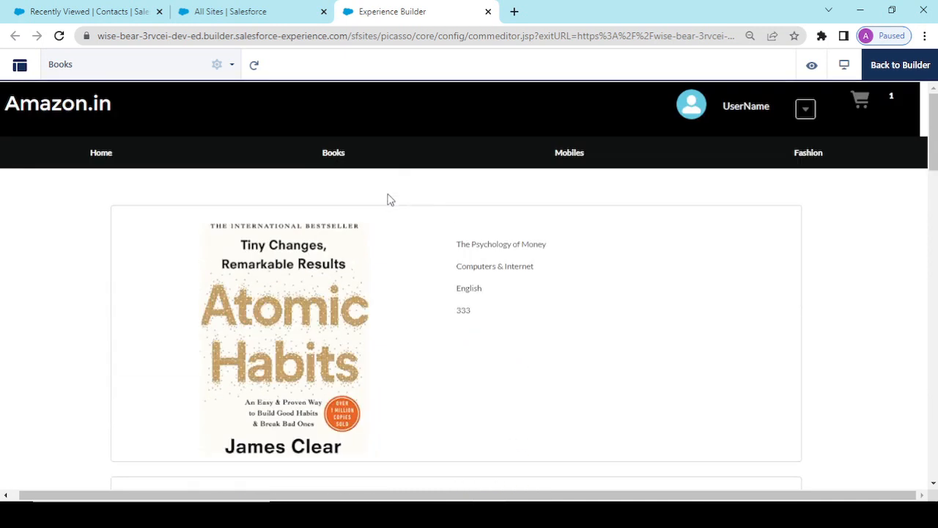
scroll("down", 3)
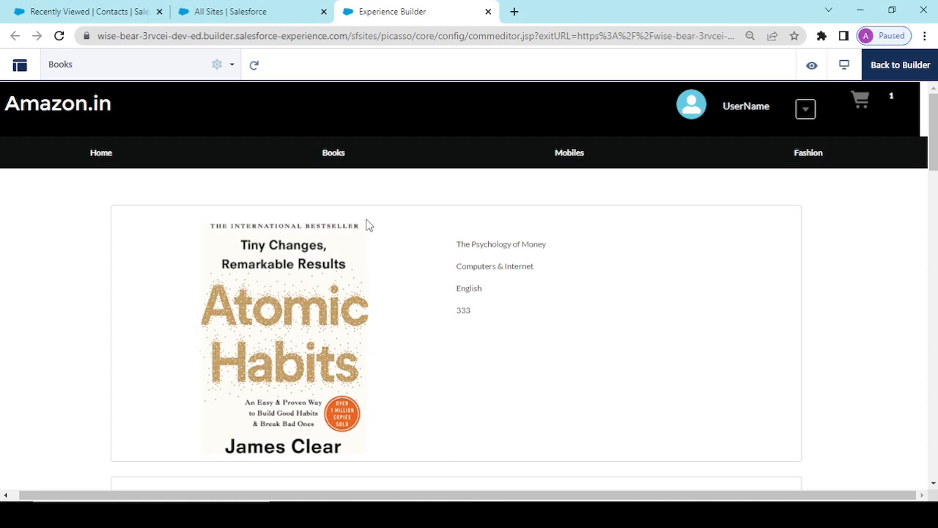
mouse_move(308, 213)
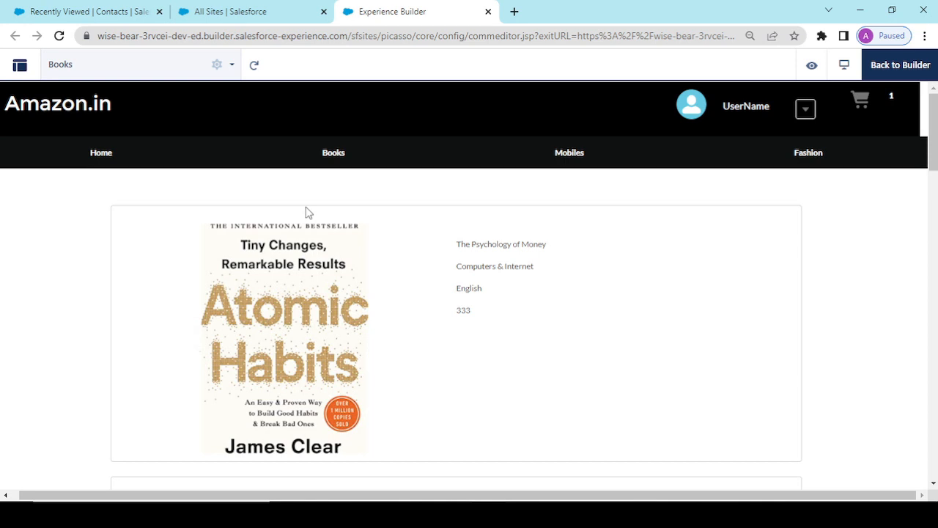
scroll("down", 3)
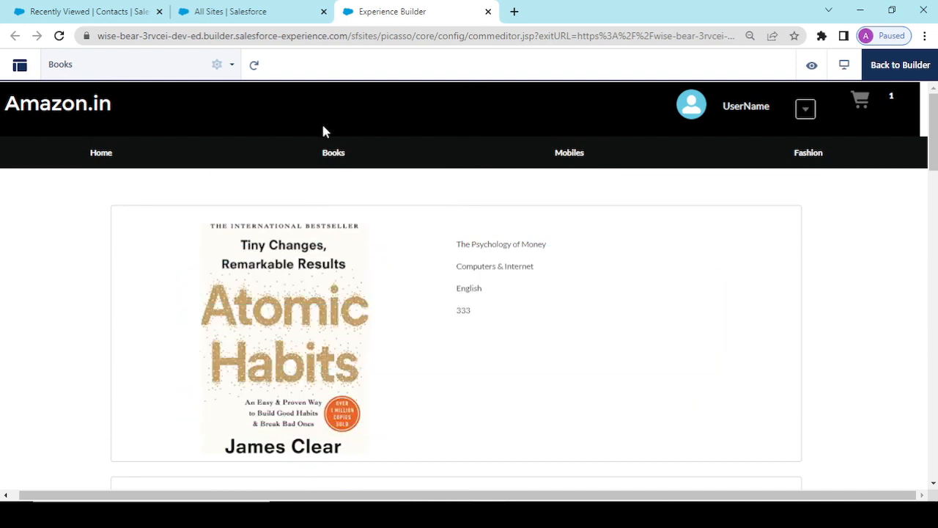
mouse_move(348, 189)
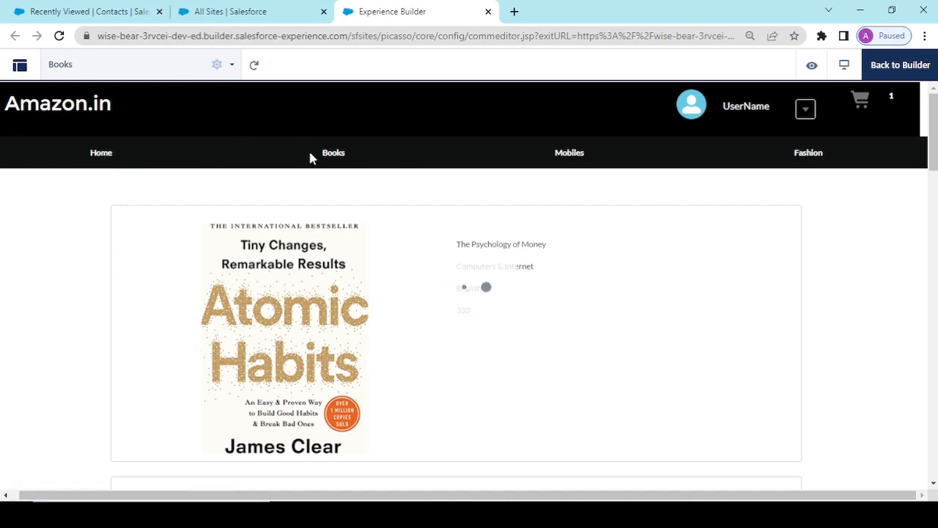
- Scroll through the Home page's promotional banners, then return to the Books page
left_click(101, 152)
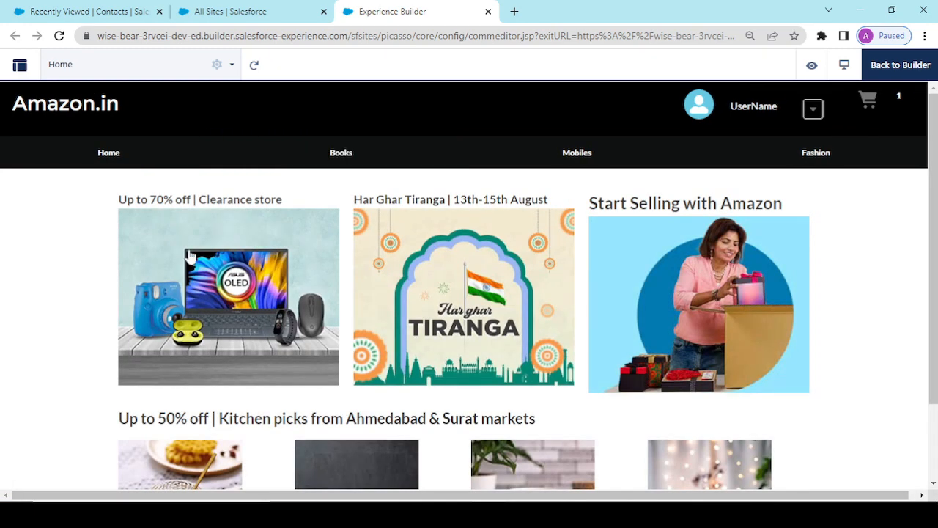
scroll("down", 3)
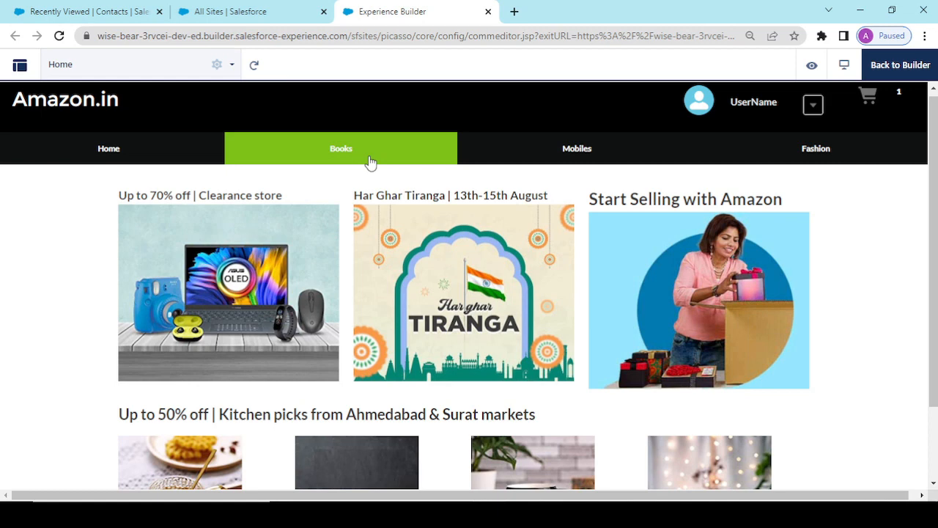
mouse_move(181, 292)
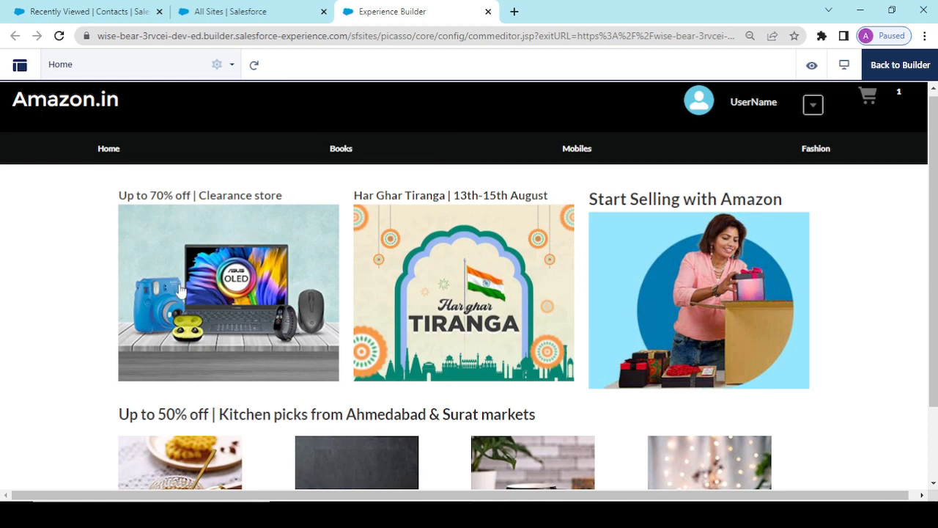
mouse_move(437, 304)
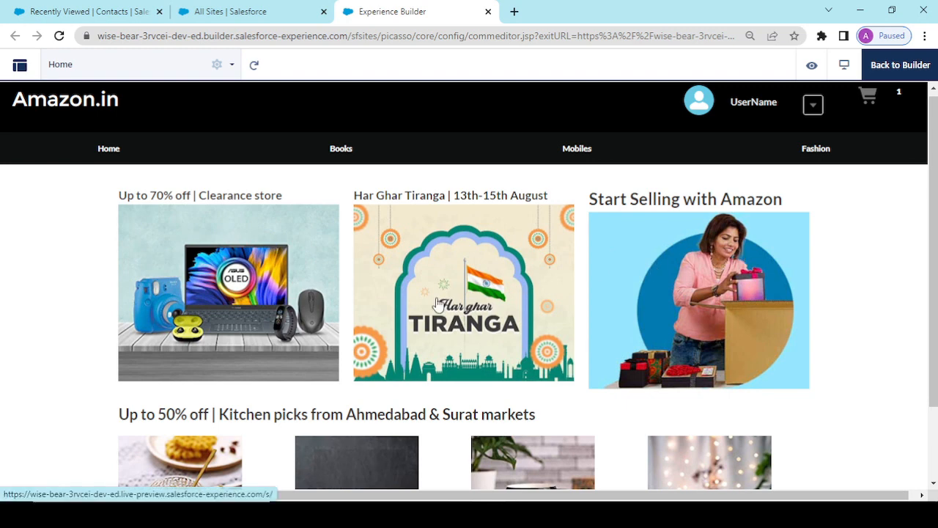
scroll("down", 3)
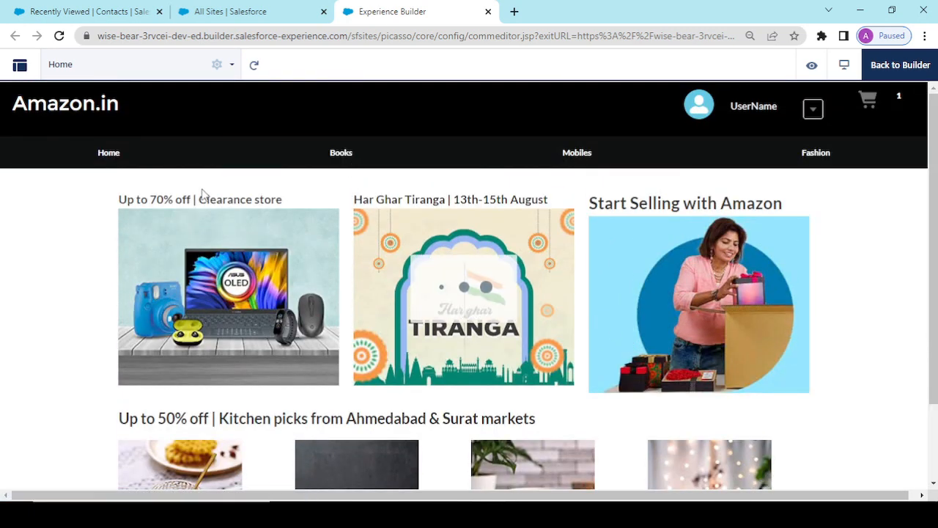
left_click(340, 153)
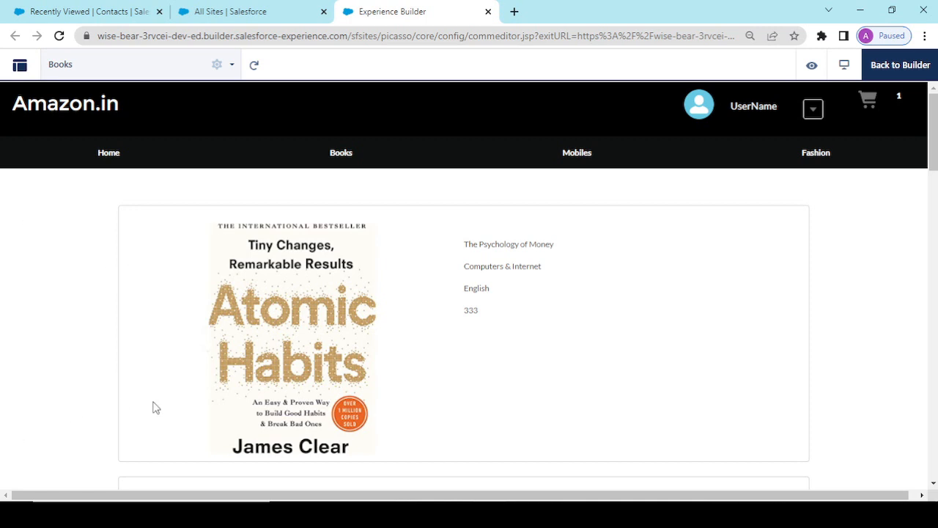
mouse_move(89, 206)
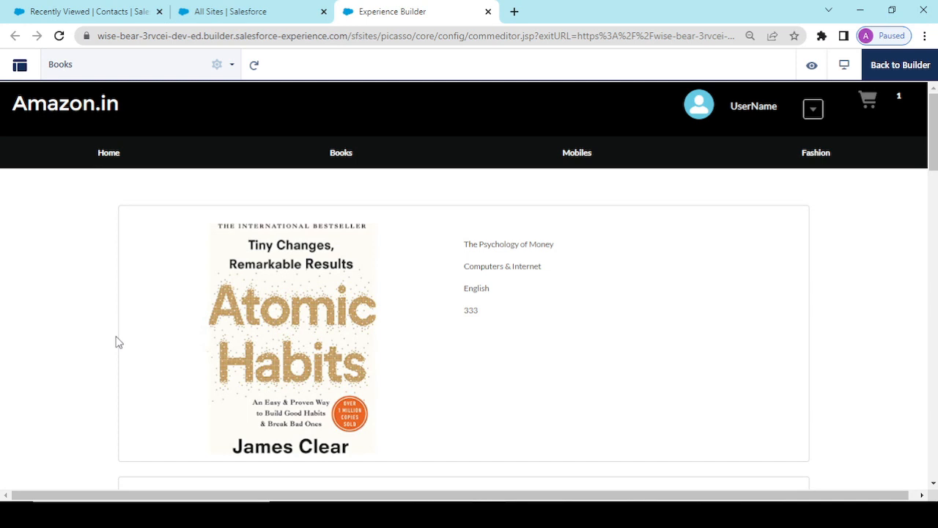
mouse_move(104, 304)
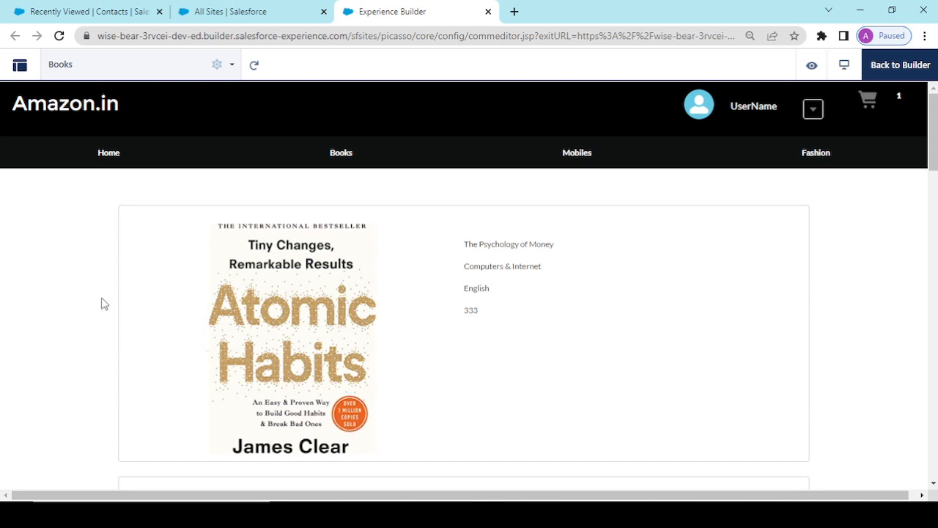
mouse_move(182, 191)
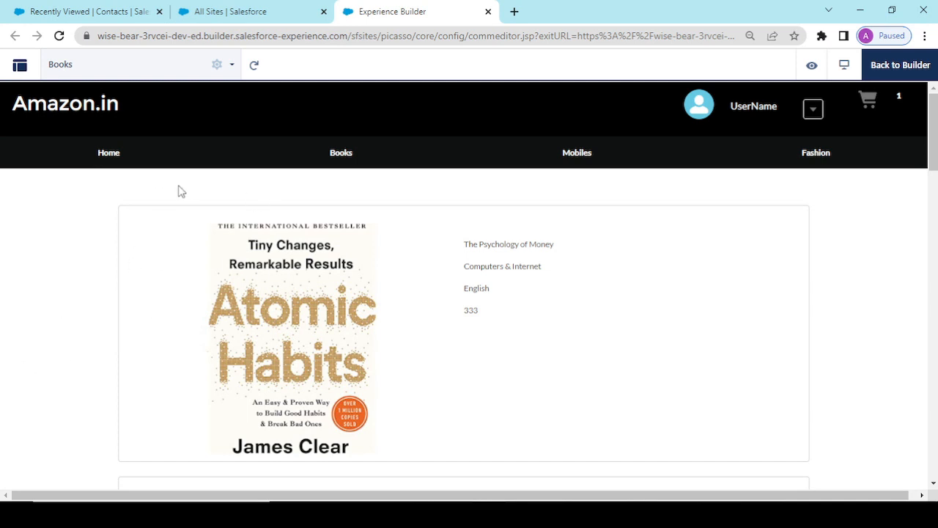
mouse_move(252, 316)
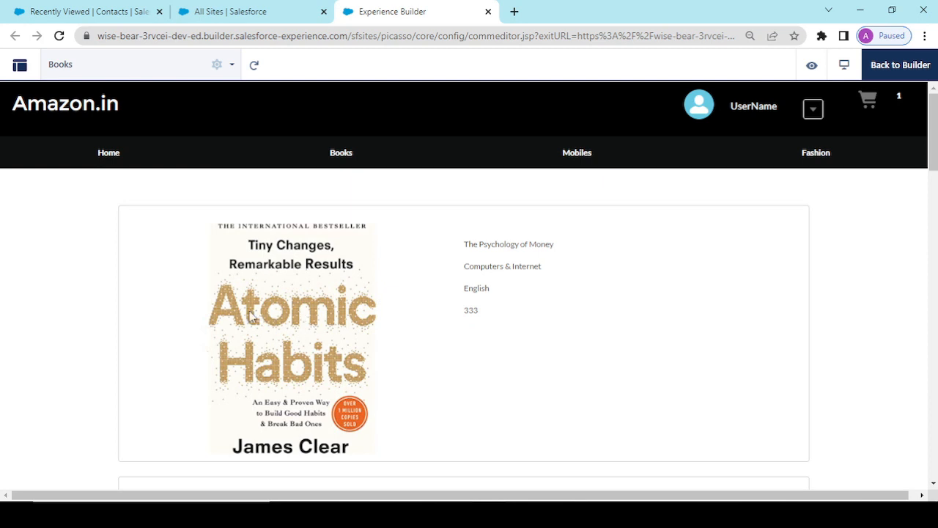
mouse_move(83, 253)
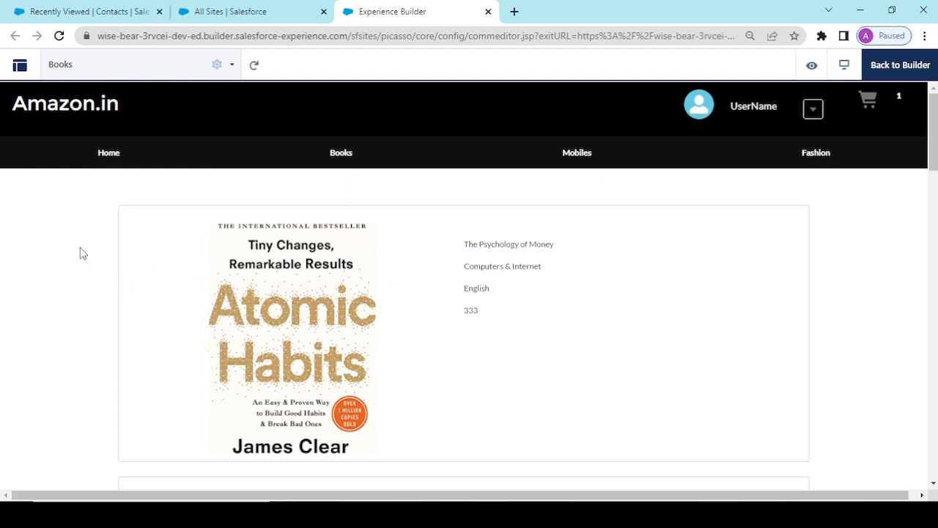
mouse_move(269, 227)
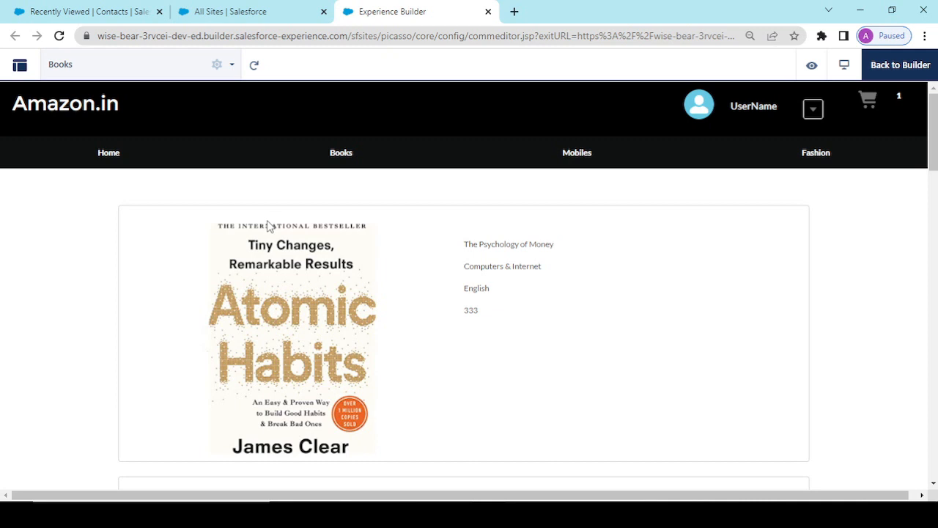
mouse_move(211, 285)
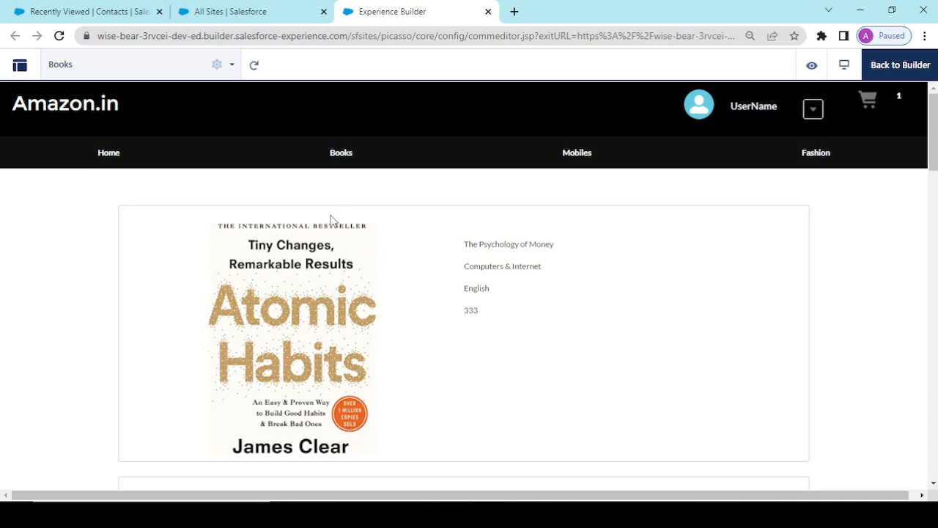
mouse_move(401, 397)
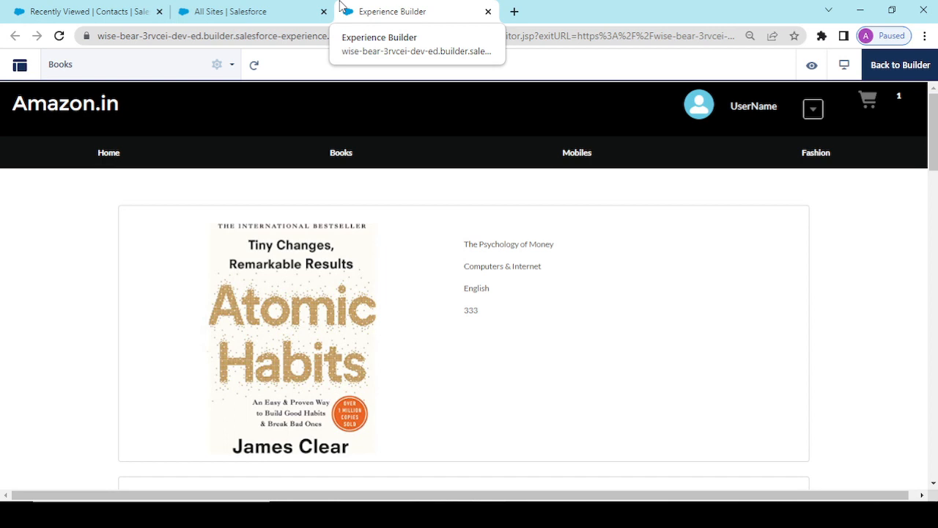
mouse_move(275, 268)
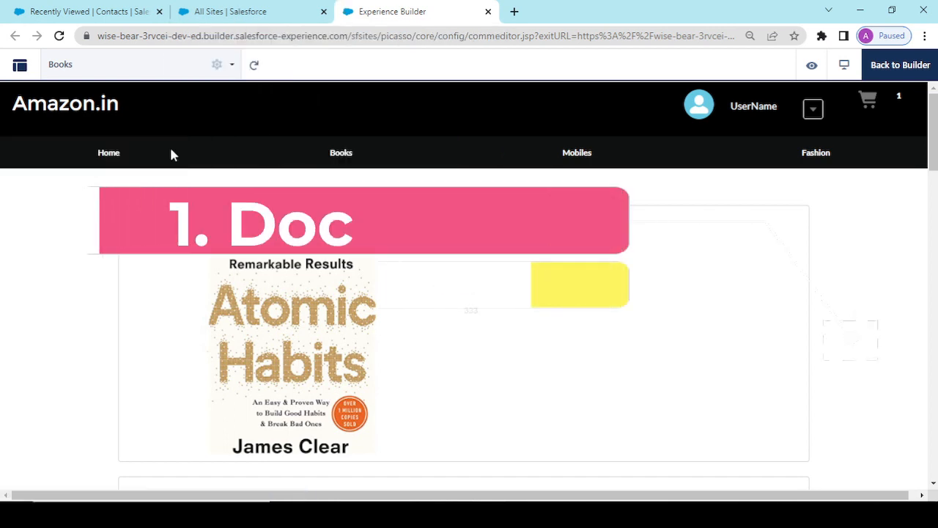
- Return the site preview to Home and switch to the All Sites setup page
left_click(109, 152)
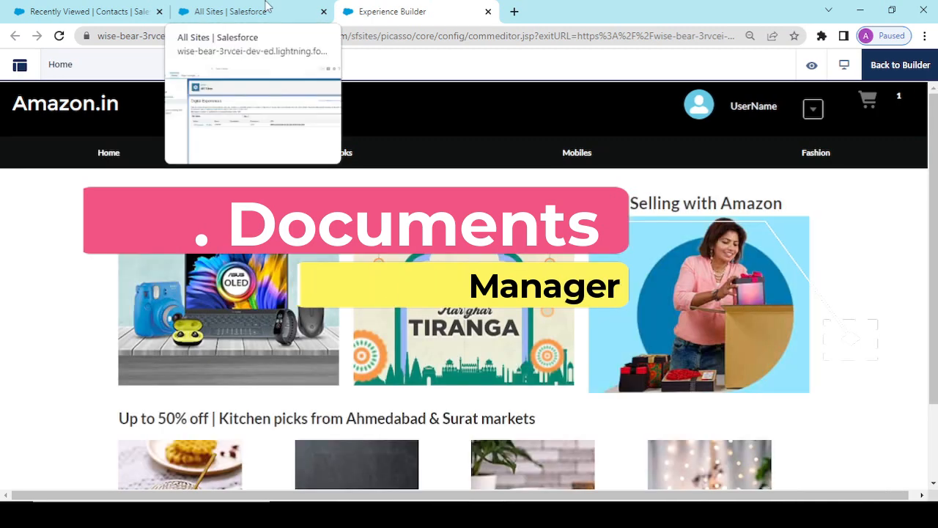
left_click(246, 11)
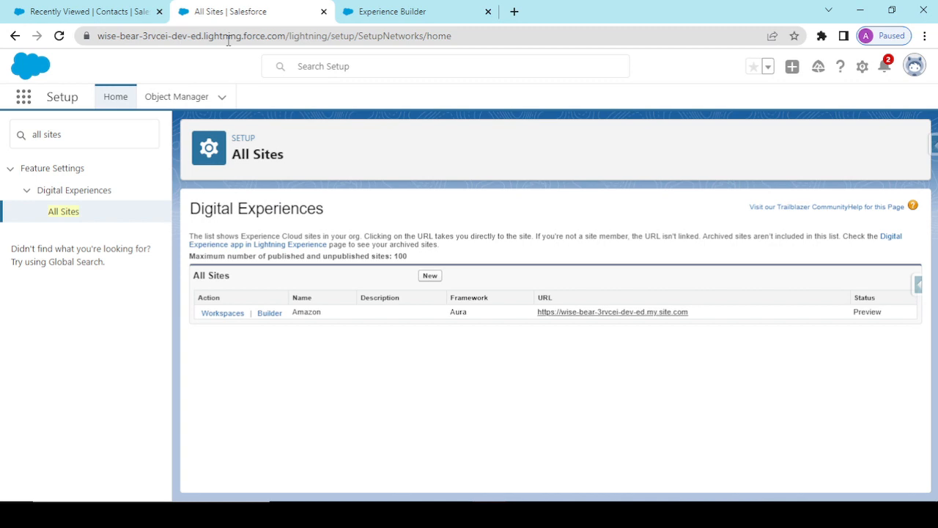
- Find the Book object in Object Manager and start a new custom field
left_click(176, 96)
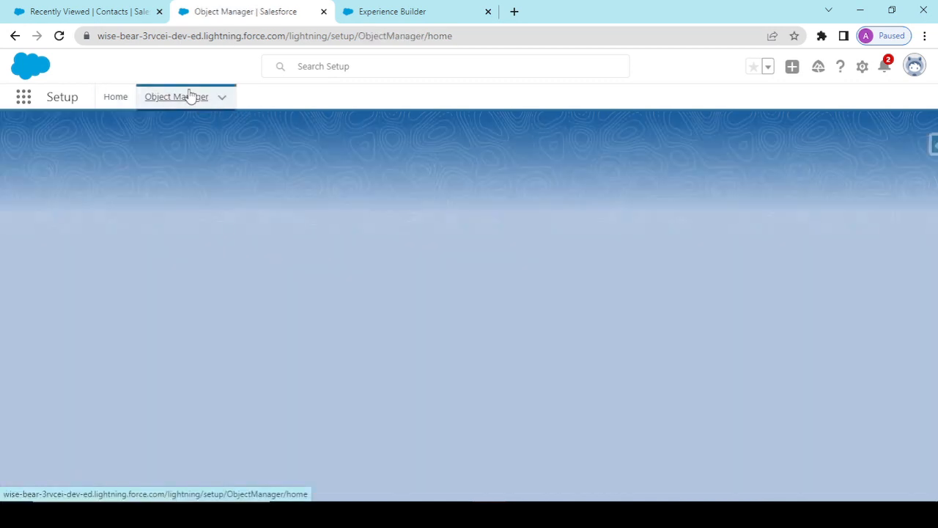
left_click(176, 96)
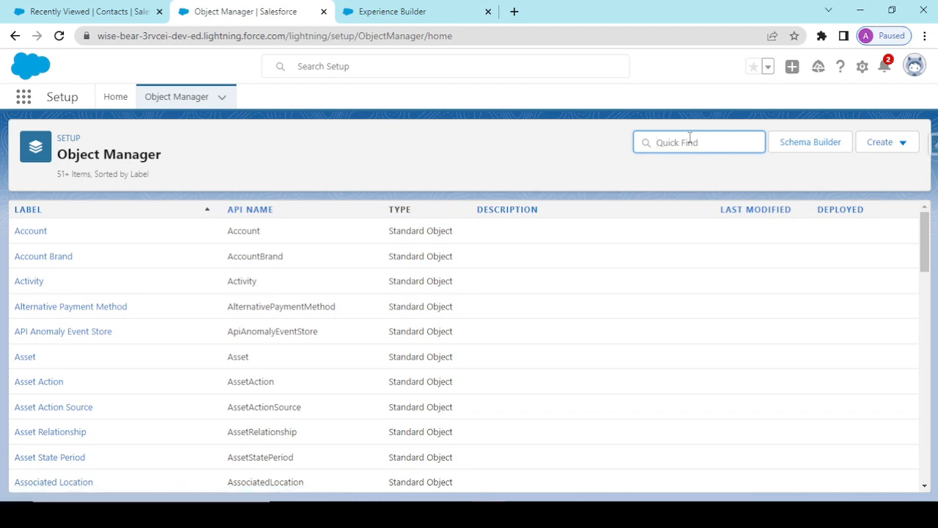
type("Book")
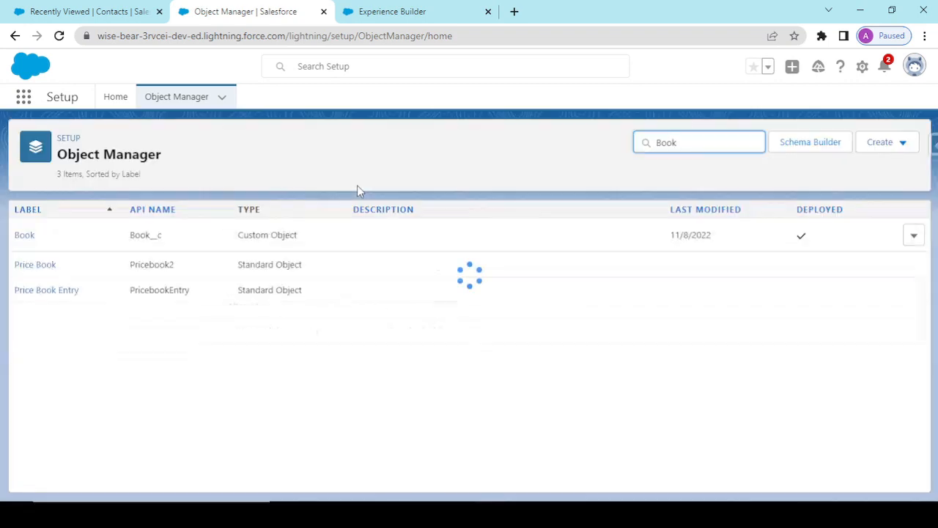
left_click(24, 235)
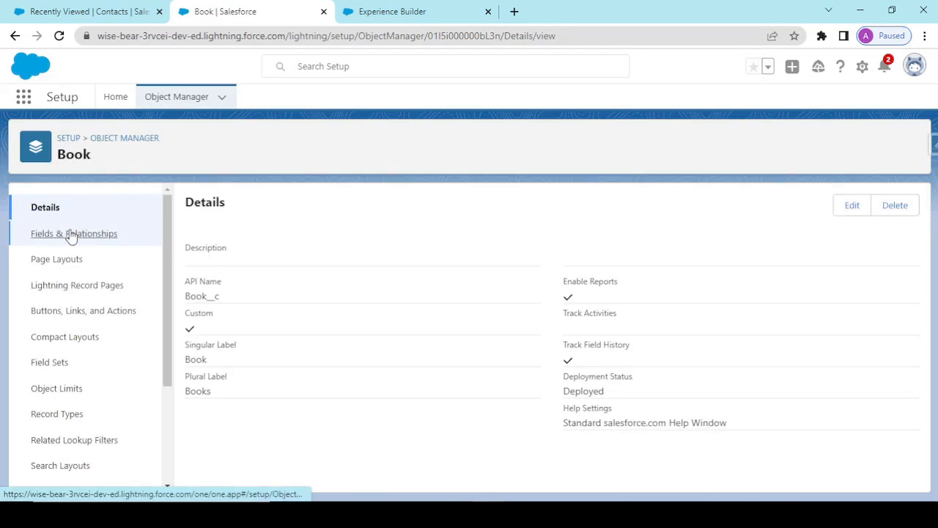
left_click(73, 233)
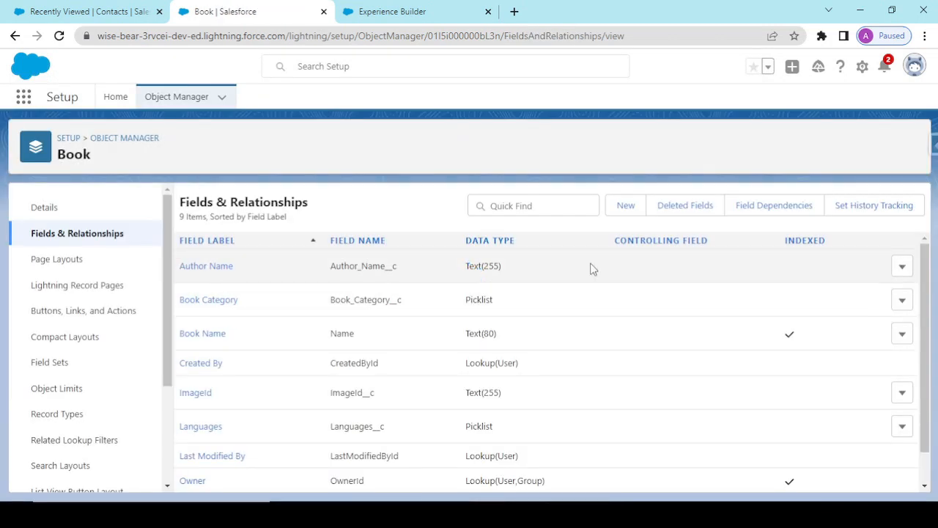
left_click(626, 205)
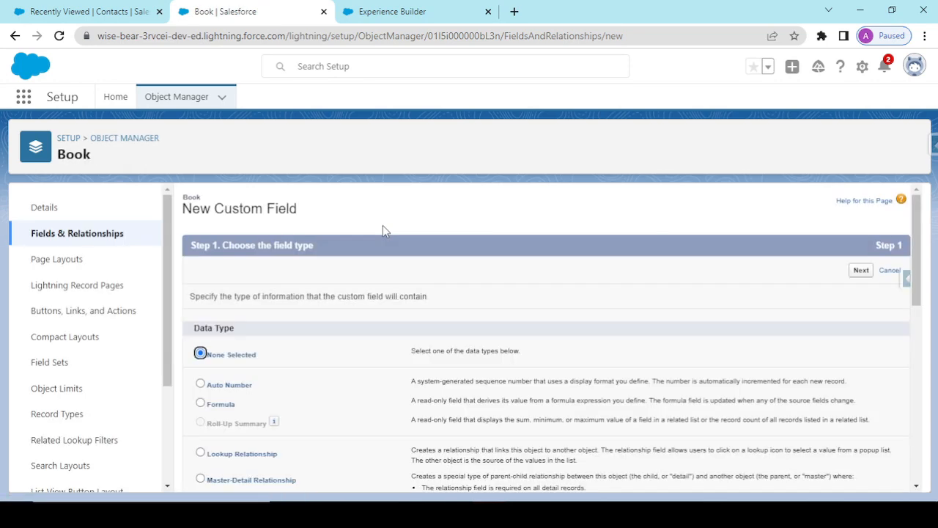
- Create CoverImage as a rich text area field on Book Layout and save
scroll("down", 3)
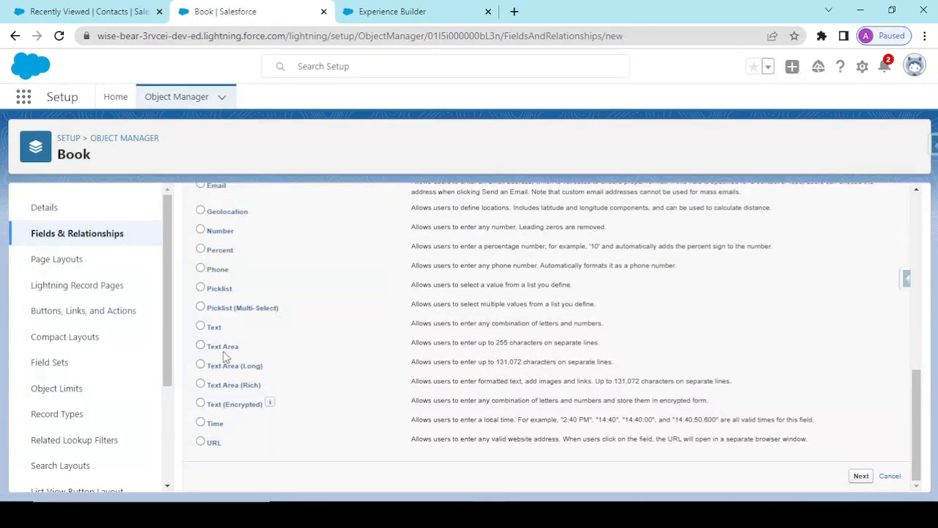
left_click(200, 384)
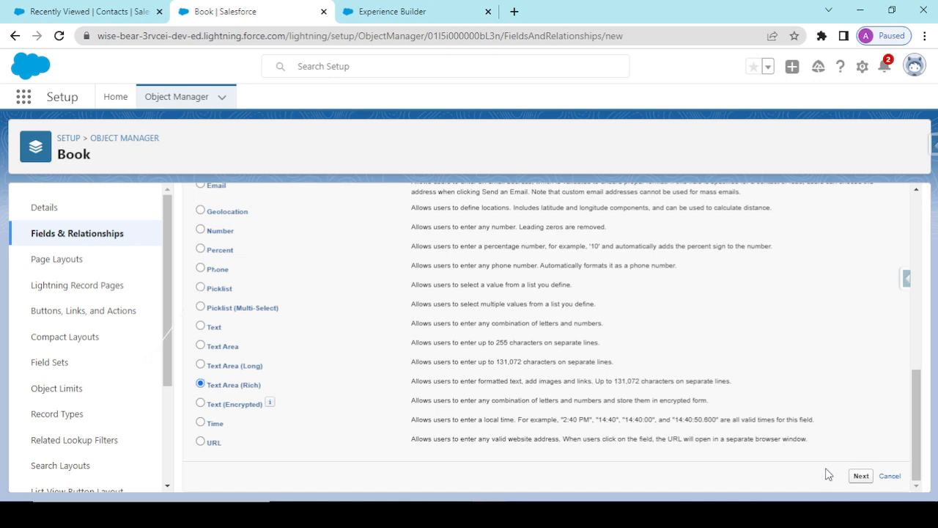
left_click(860, 475)
type("CoverImage")
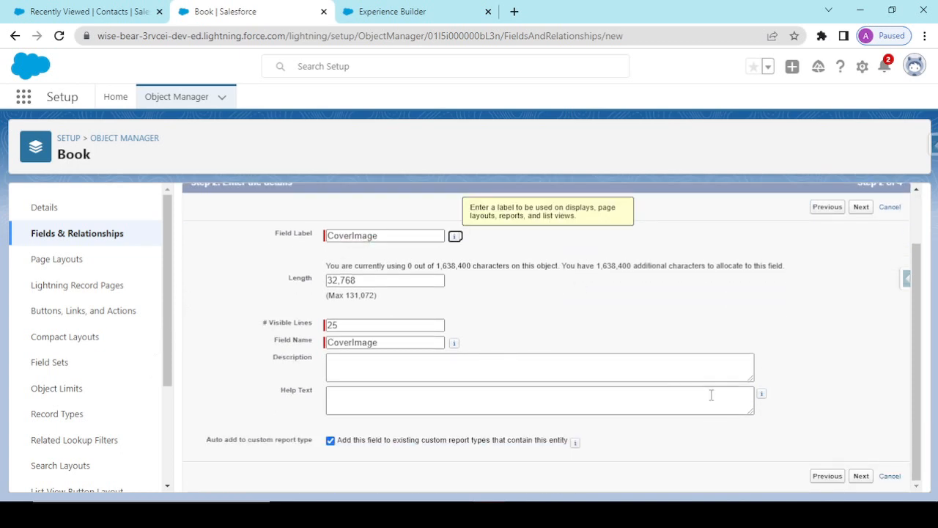
left_click(860, 206)
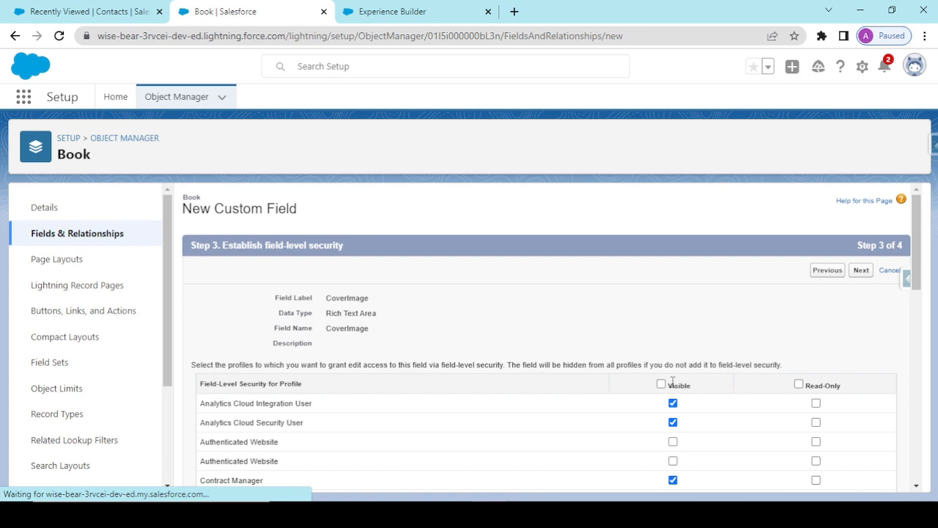
left_click(861, 270)
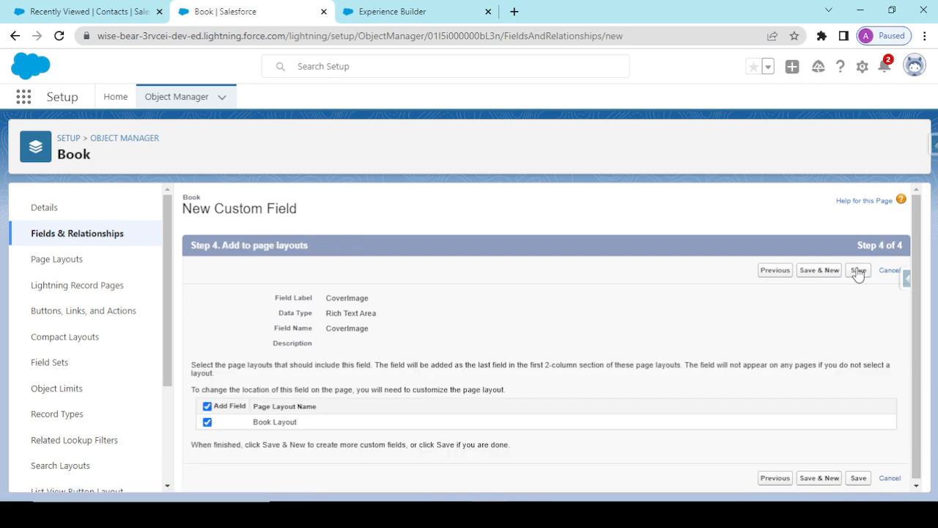
left_click(858, 269)
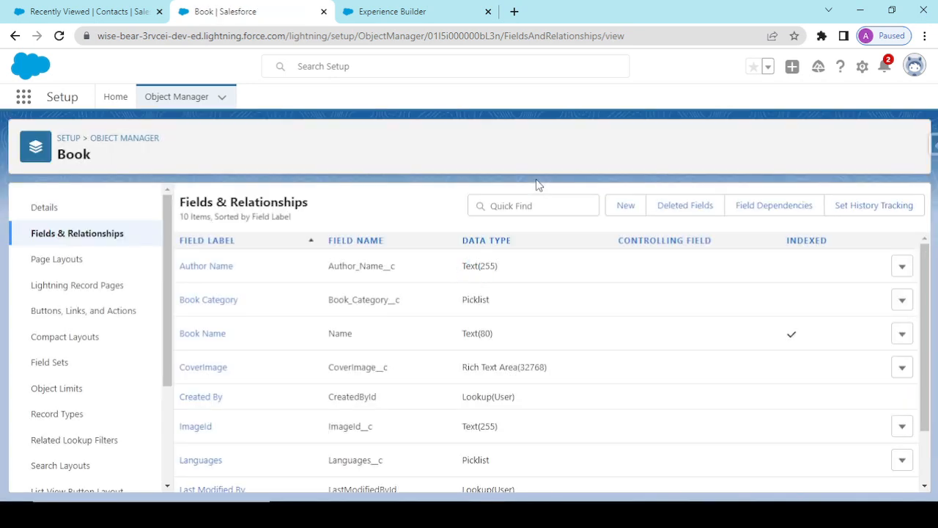
scroll("down", 3)
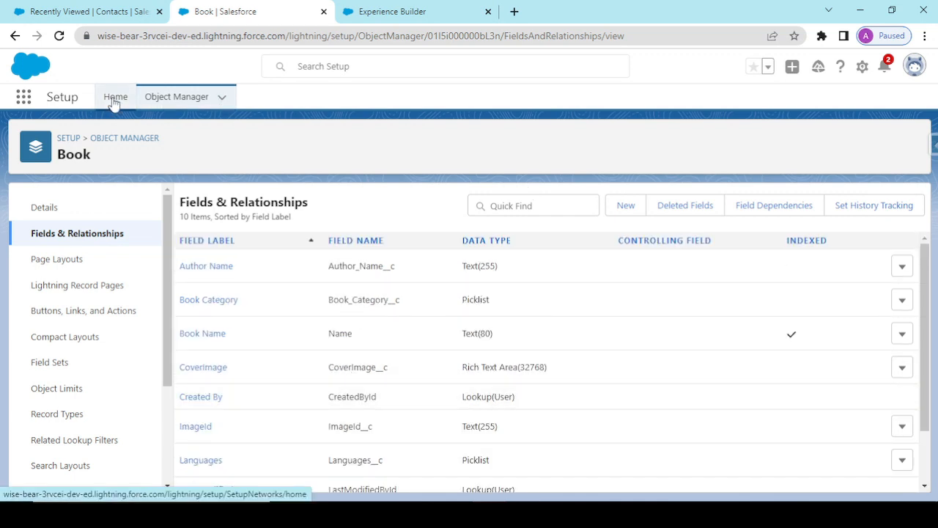
mouse_move(24, 96)
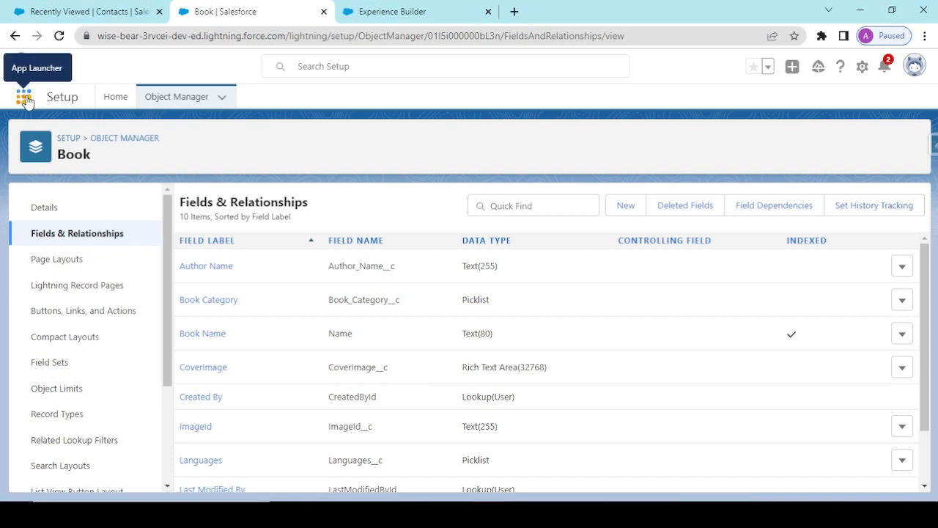
- Search the App Launcher for 'book' and open the Books records list
left_click(23, 96)
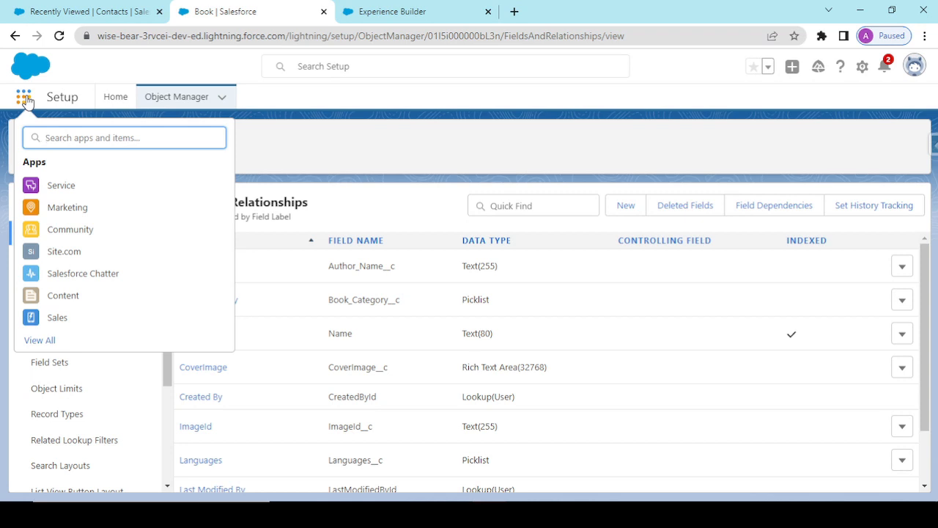
type("book")
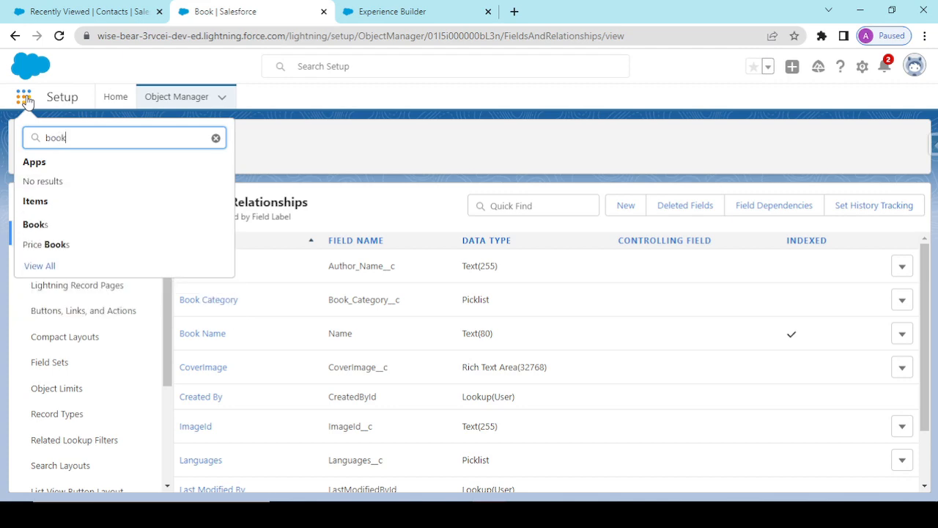
left_click(35, 224)
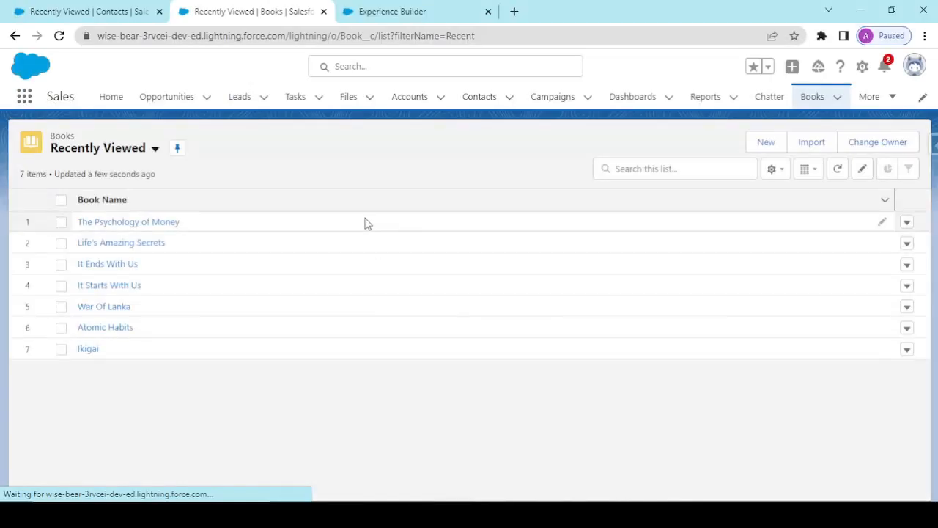
- Insert cover pictures into CoverImage for Atomic Habits and Life's Amazing Secrets
left_click(105, 327)
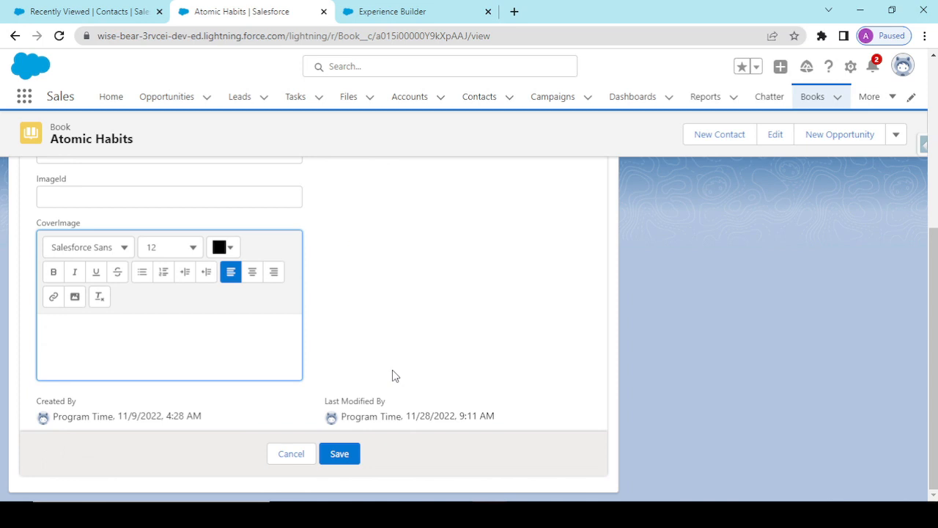
left_click(75, 296)
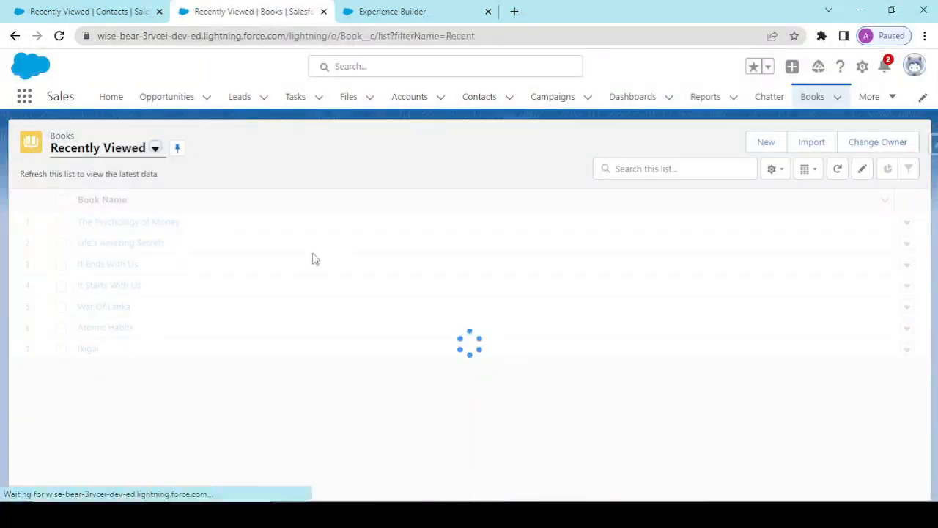
left_click(121, 243)
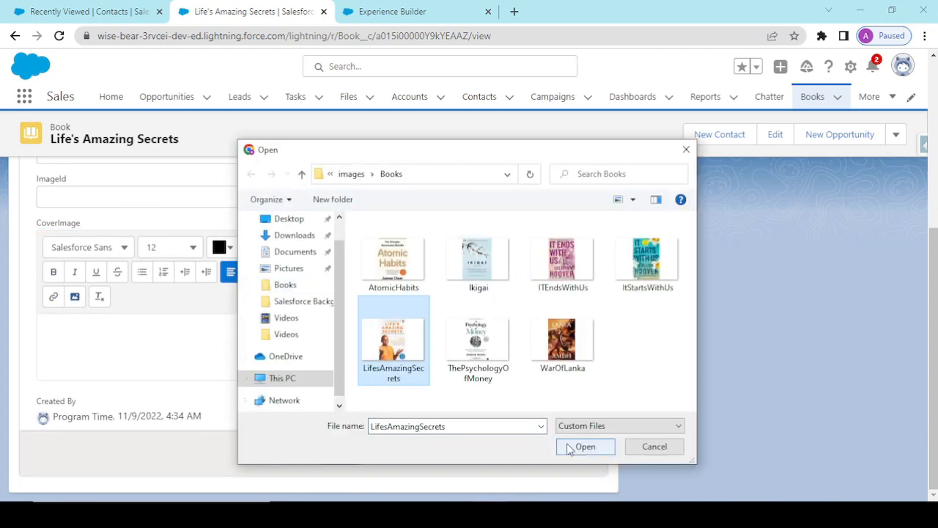
left_click(585, 446)
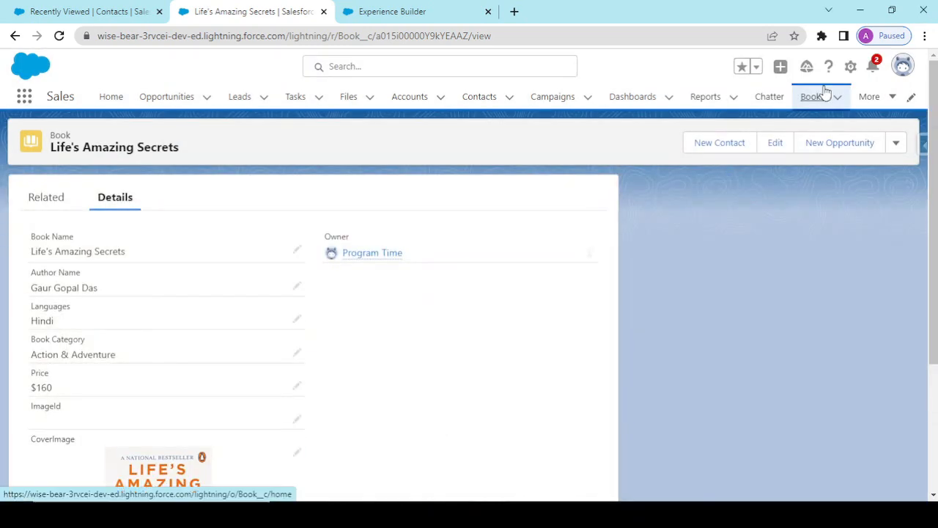
- Insert covers for The Psychology of Money, It Ends With Us and Ikigai
left_click(812, 96)
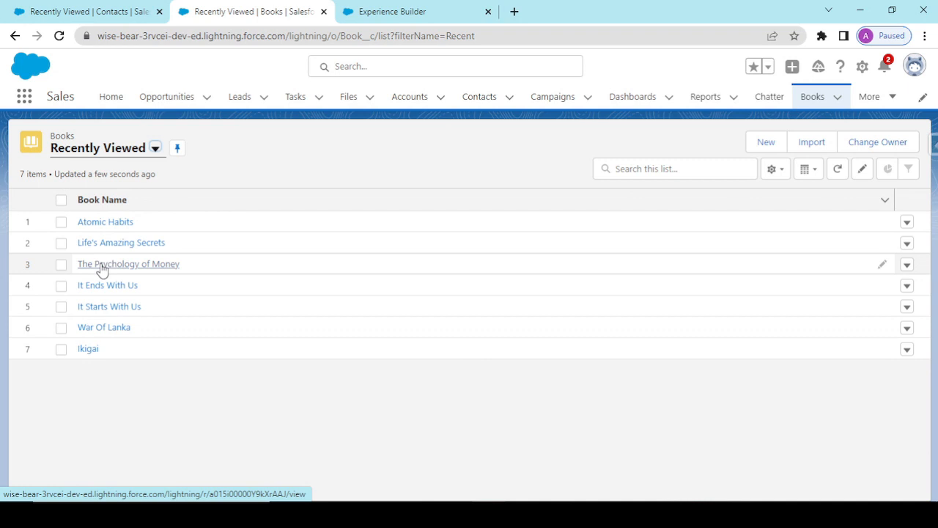
left_click(127, 264)
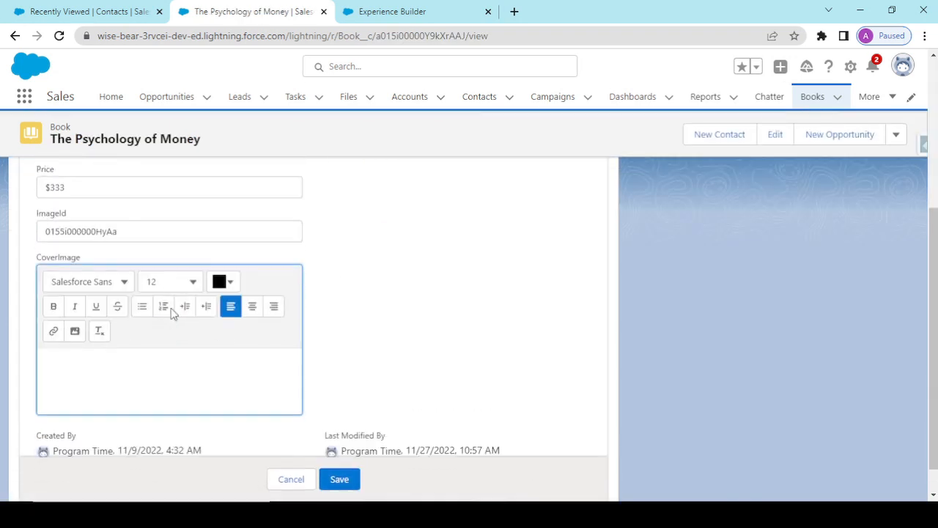
left_click(74, 331)
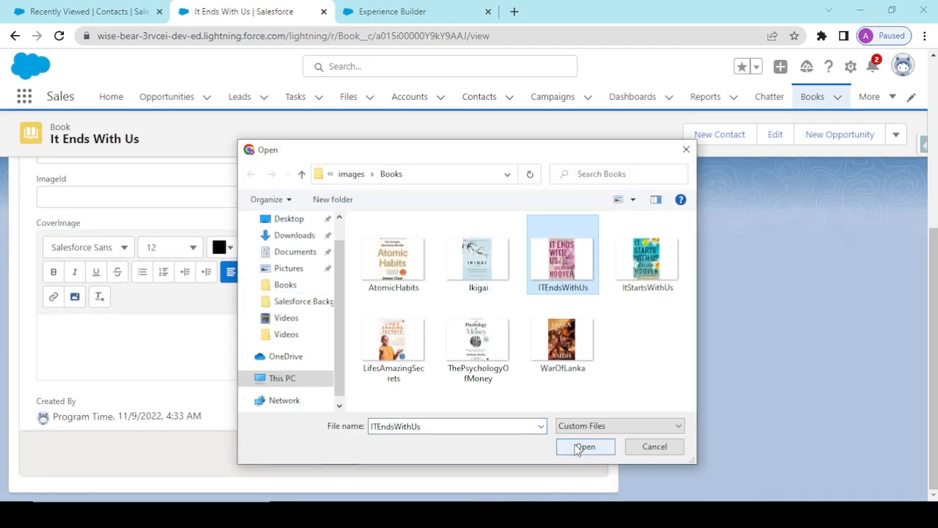
left_click(585, 447)
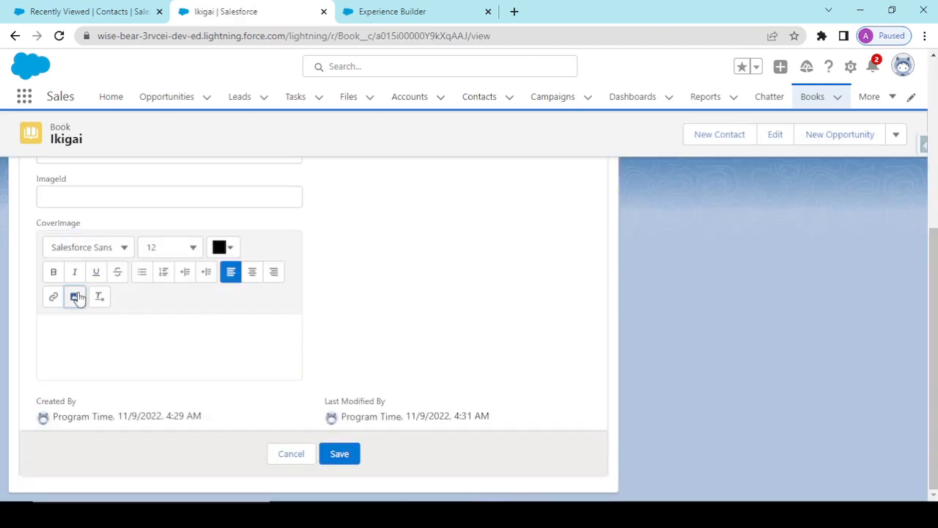
left_click(340, 453)
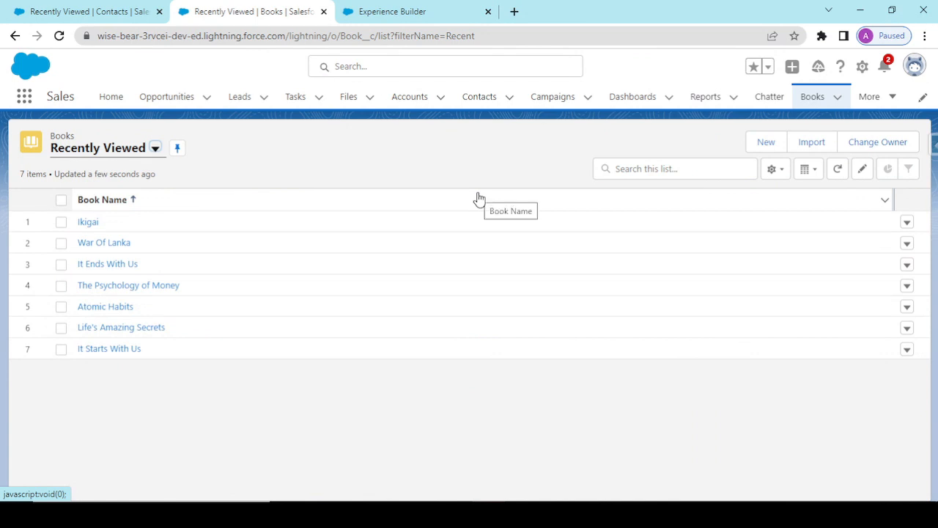
mouse_move(272, 146)
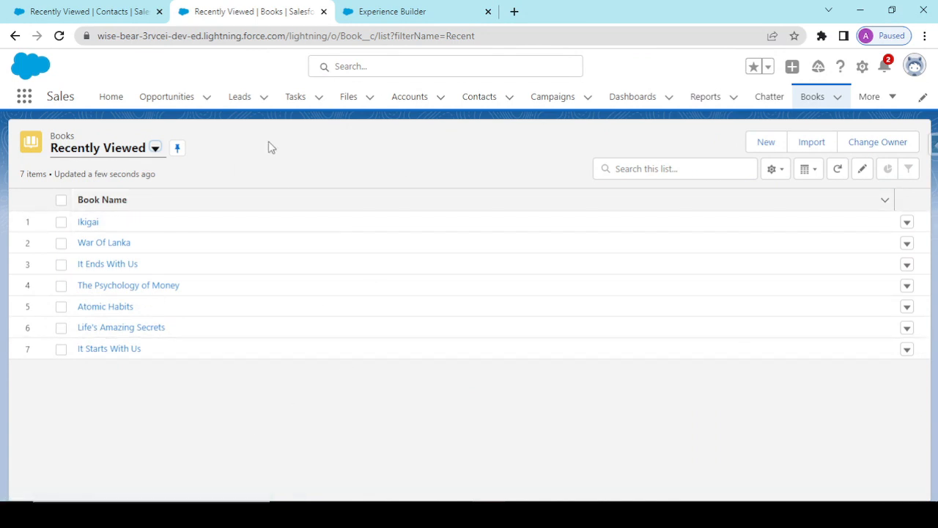
- Launch the Developer Console and copy the CoverImage__c field name
left_click(863, 67)
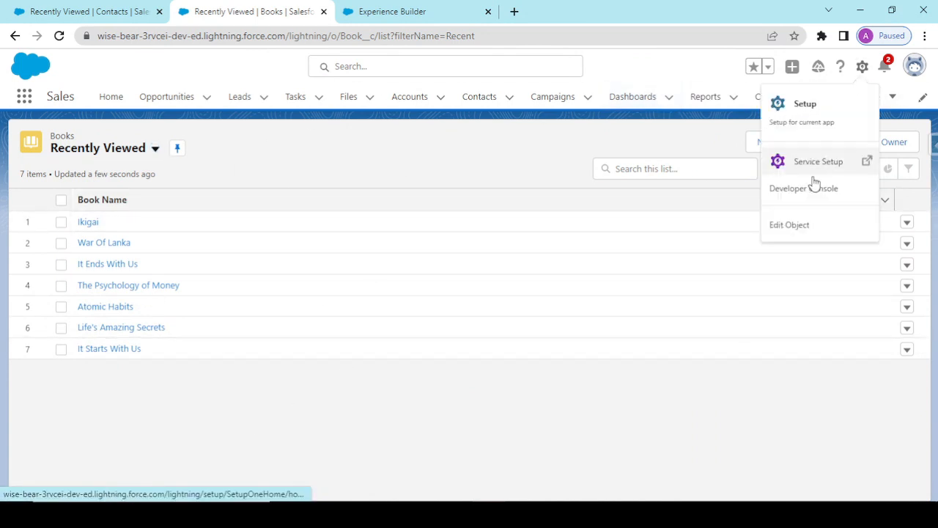
mouse_move(804, 188)
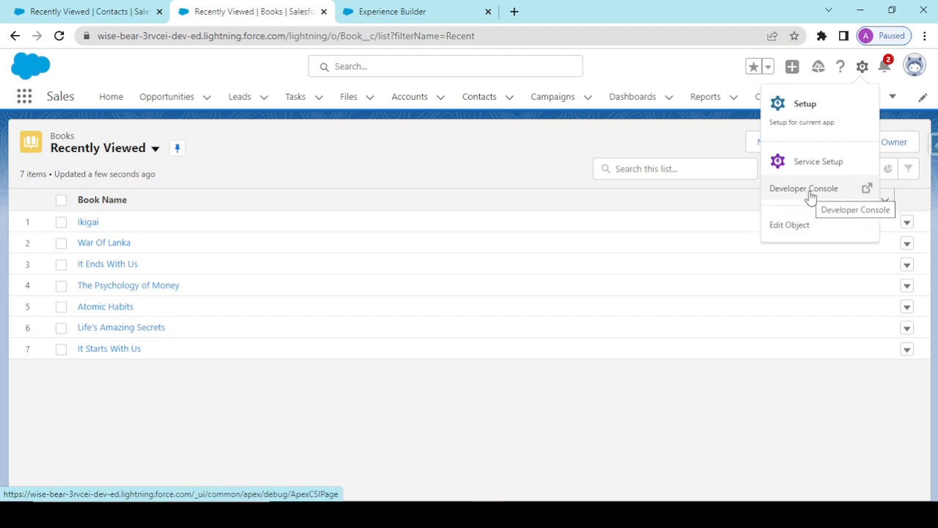
left_click(789, 224)
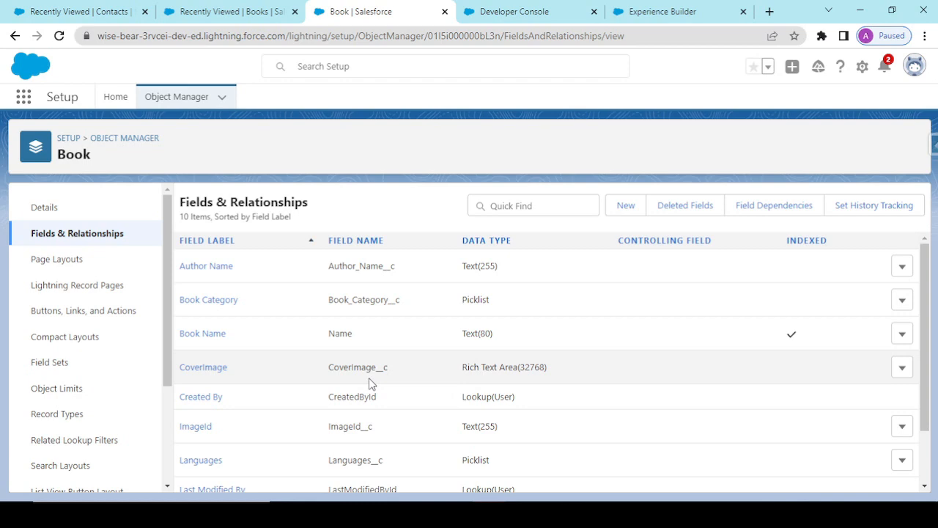
double_click(358, 367)
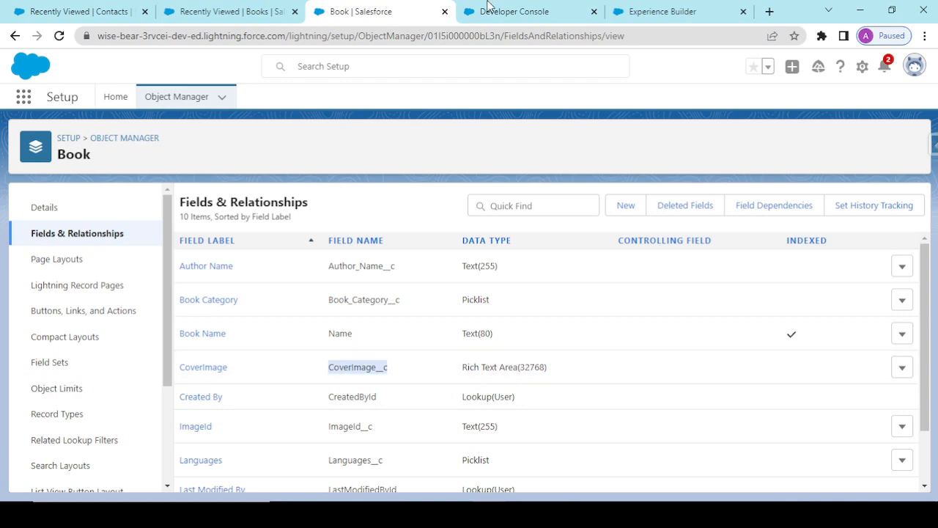
left_click(513, 11)
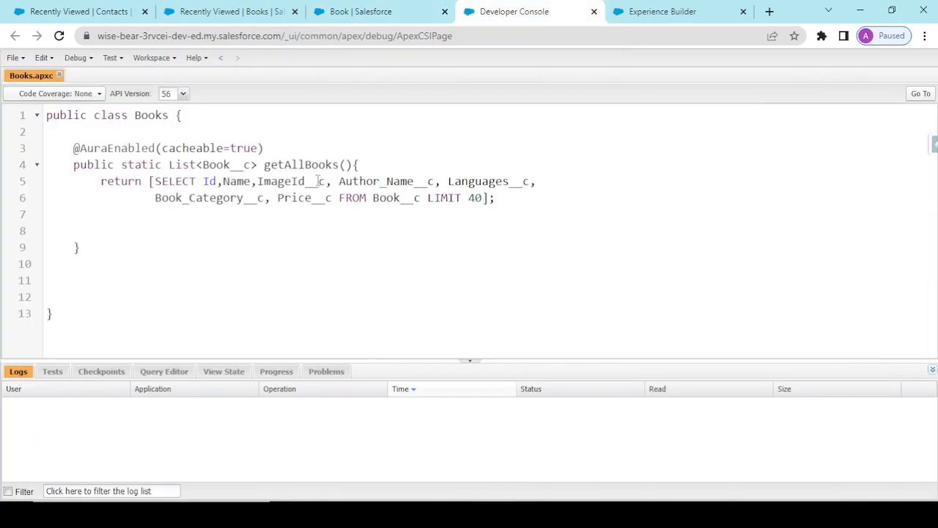
- Select ImageId__c in the Books.apxc getAllBooks query for replacement
double_click(281, 181)
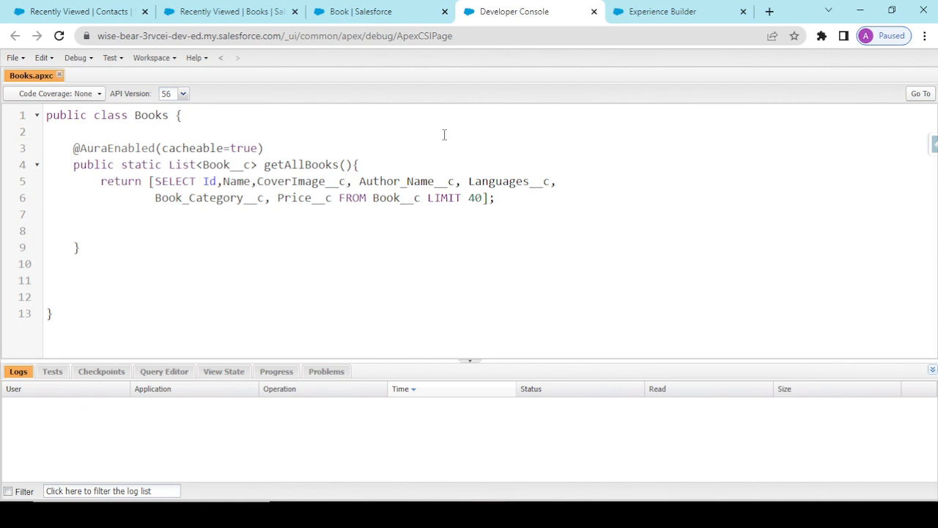
mouse_move(537, 406)
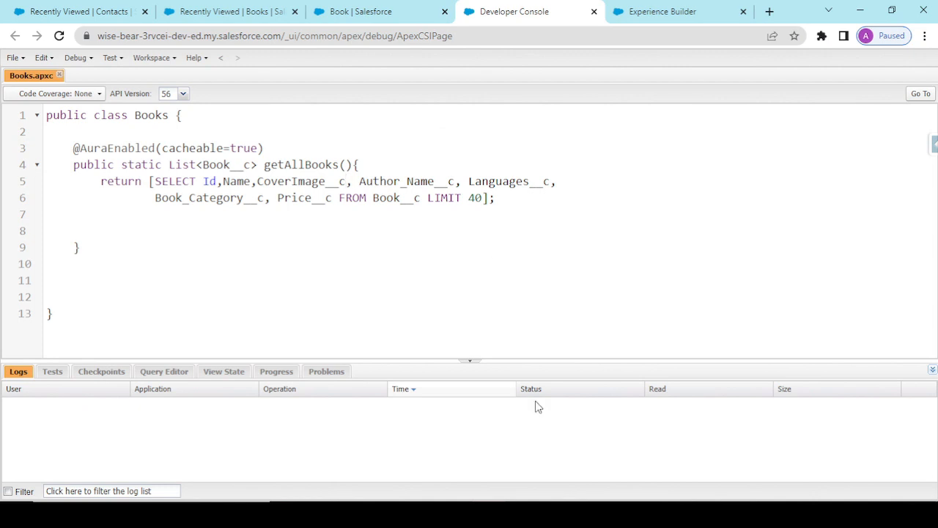